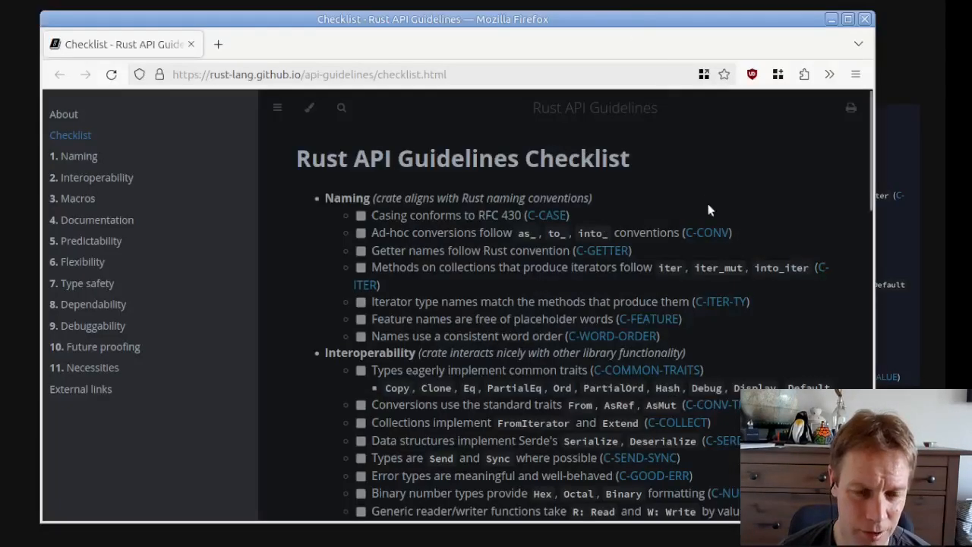
mouse_move(453, 231)
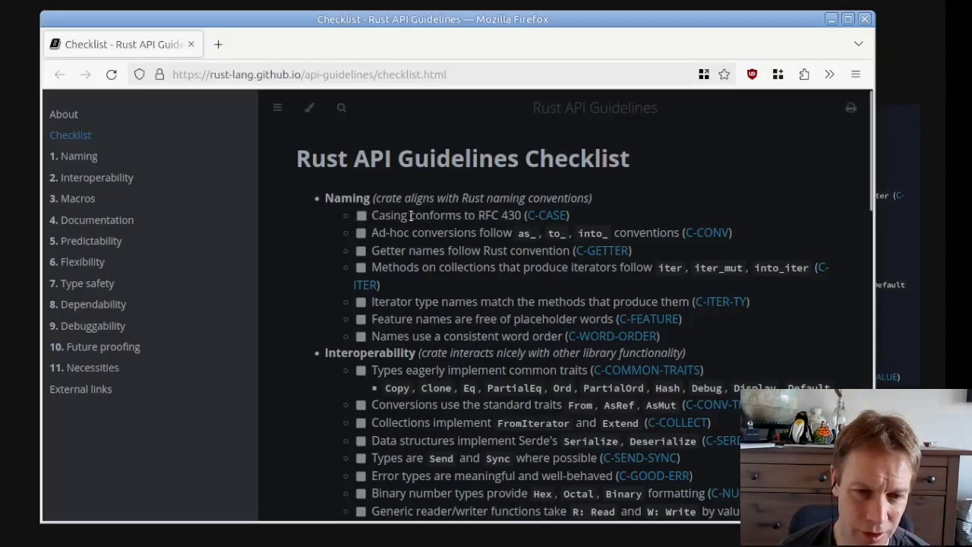
mouse_move(596, 216)
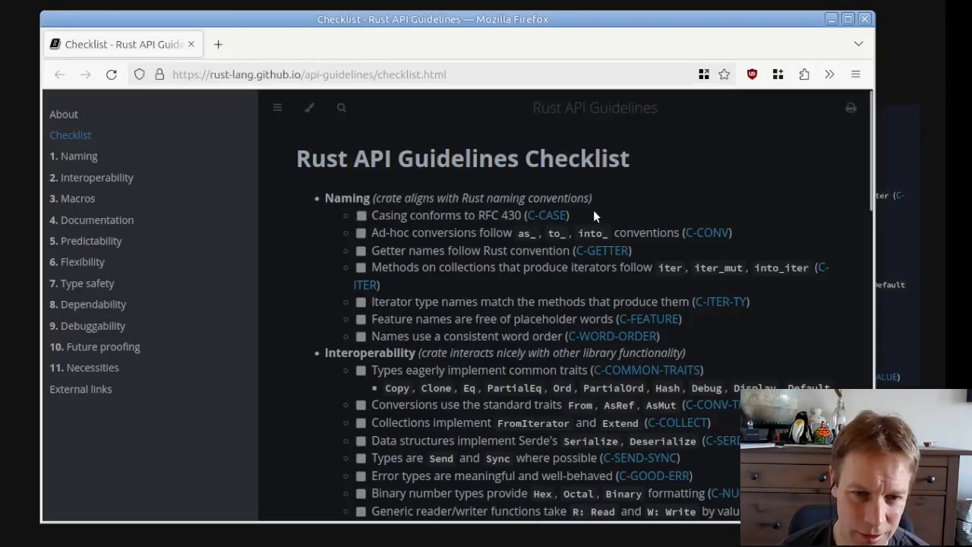
mouse_move(520, 234)
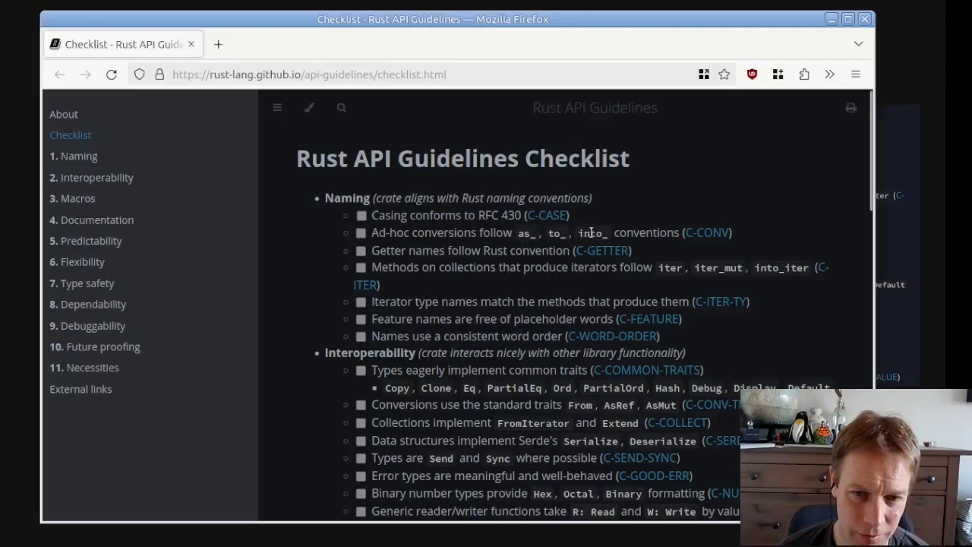
Scroll through the Rust API guidelines checklist, then advance past the guidelines slide.
scroll(down, 3)
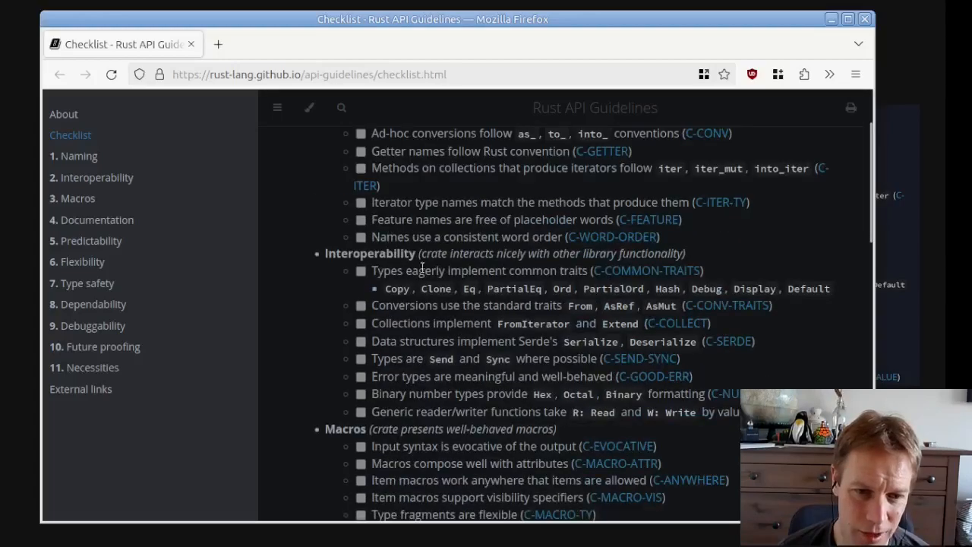
scroll(down, 3)
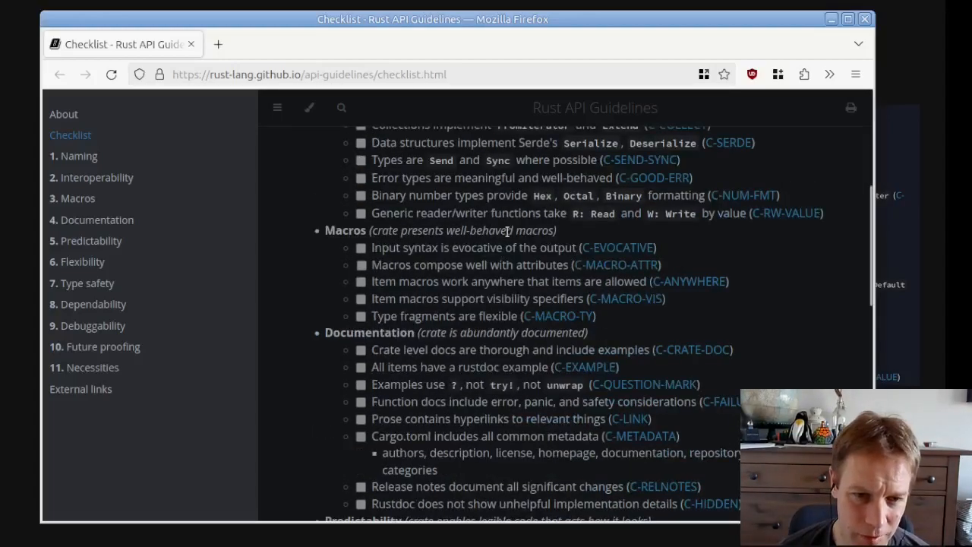
scroll(down, 3)
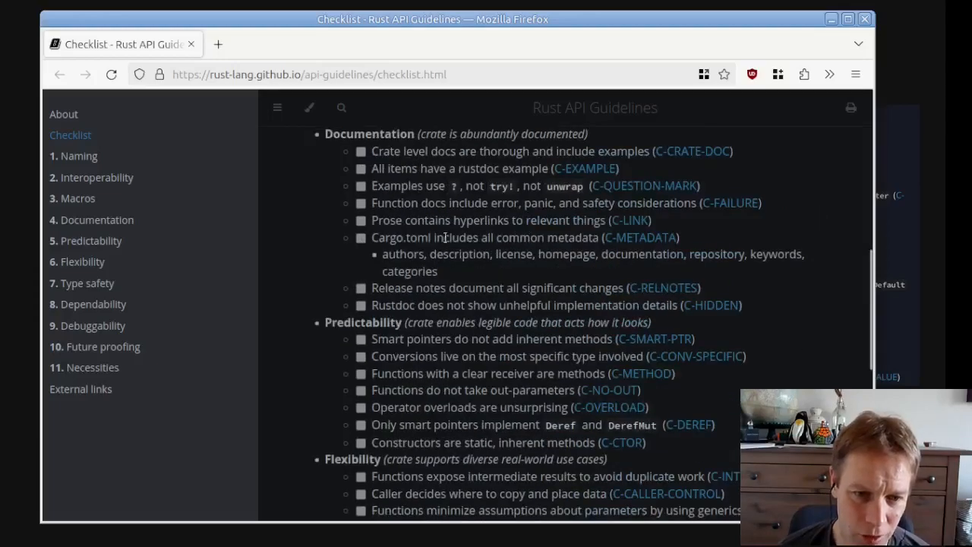
scroll(down, 3)
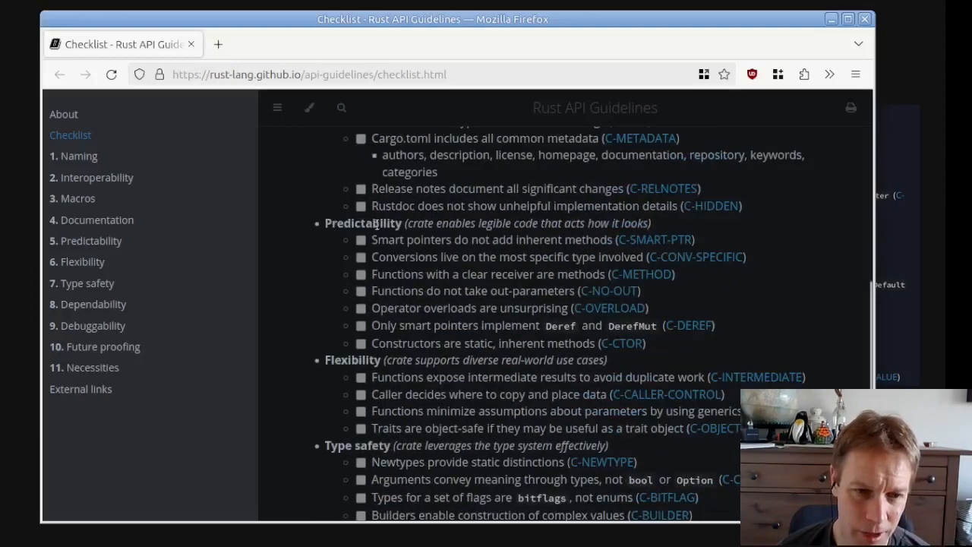
scroll(down, 3)
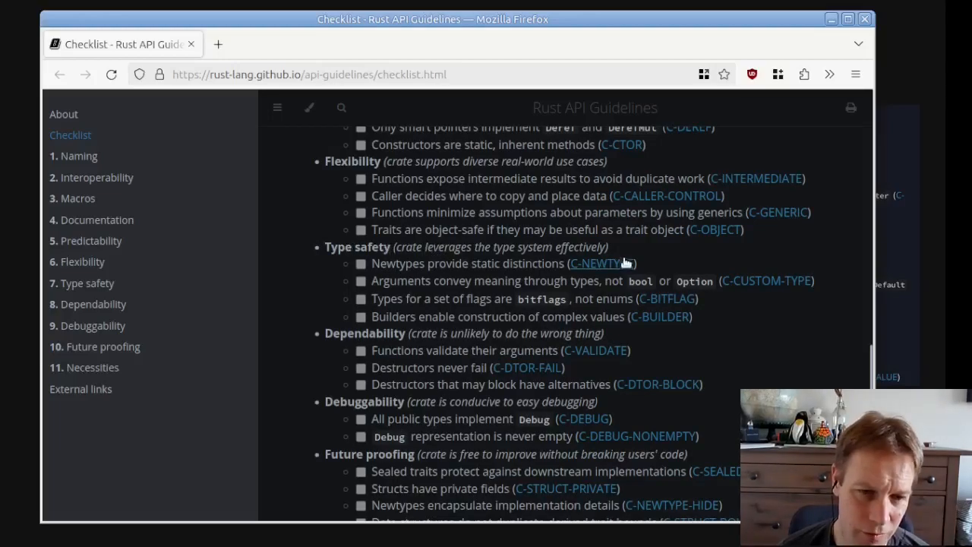
scroll(down, 3)
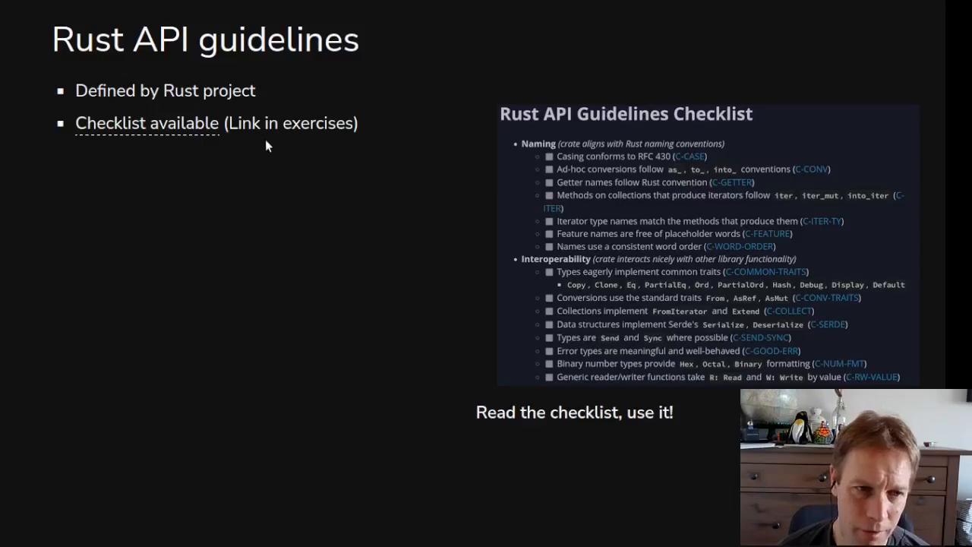
mouse_move(585, 90)
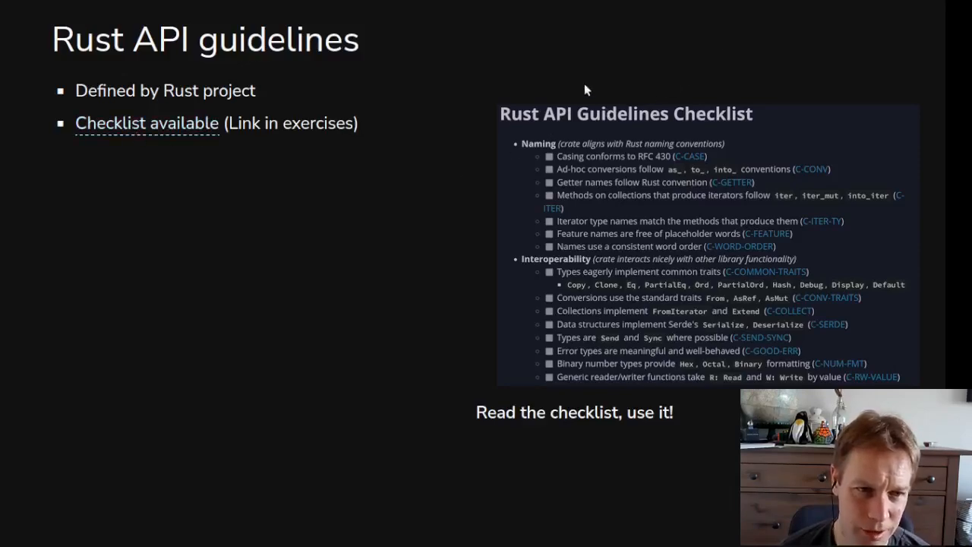
mouse_move(568, 98)
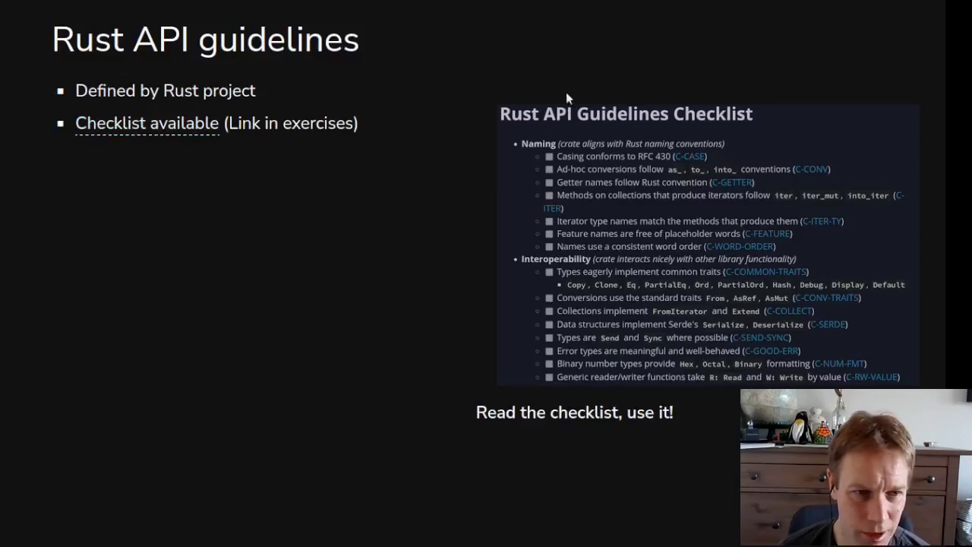
mouse_move(702, 130)
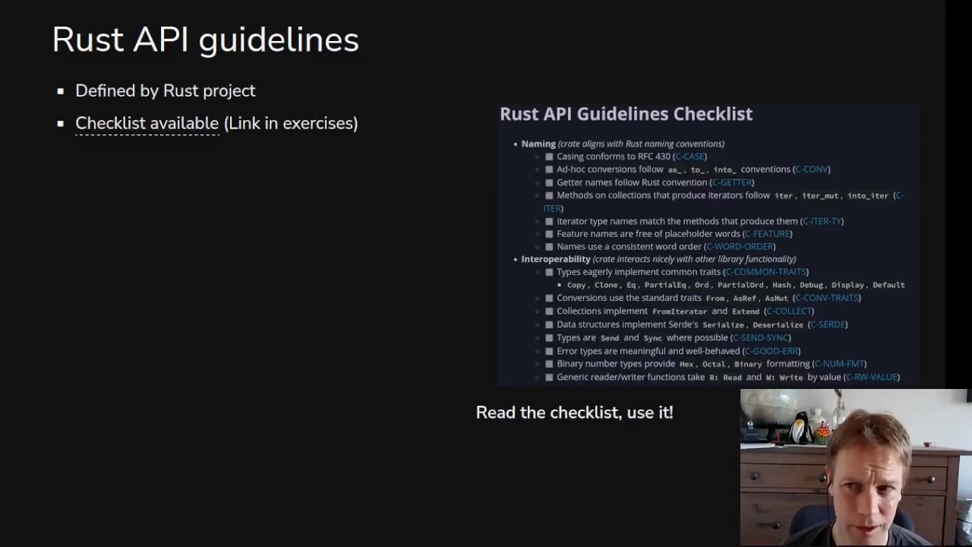
key(Right)
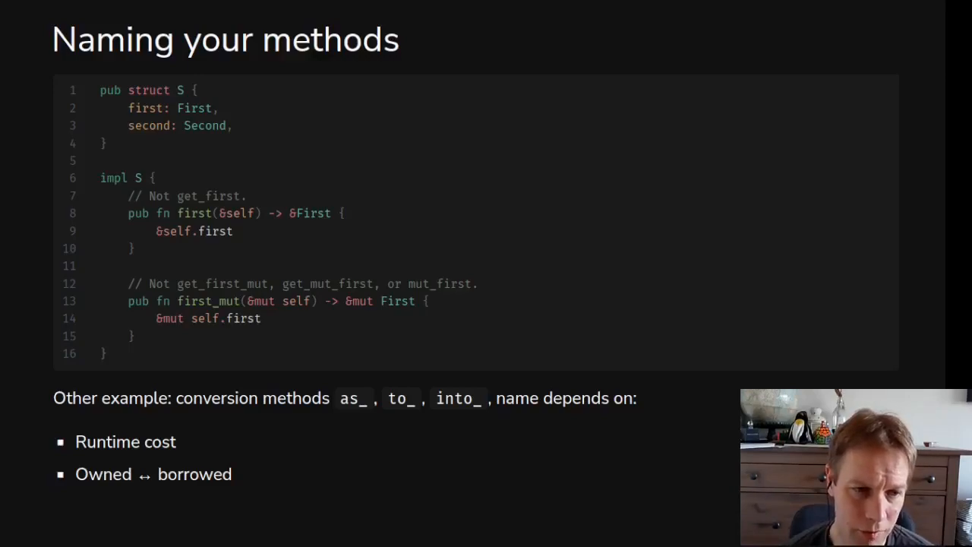
mouse_move(158, 231)
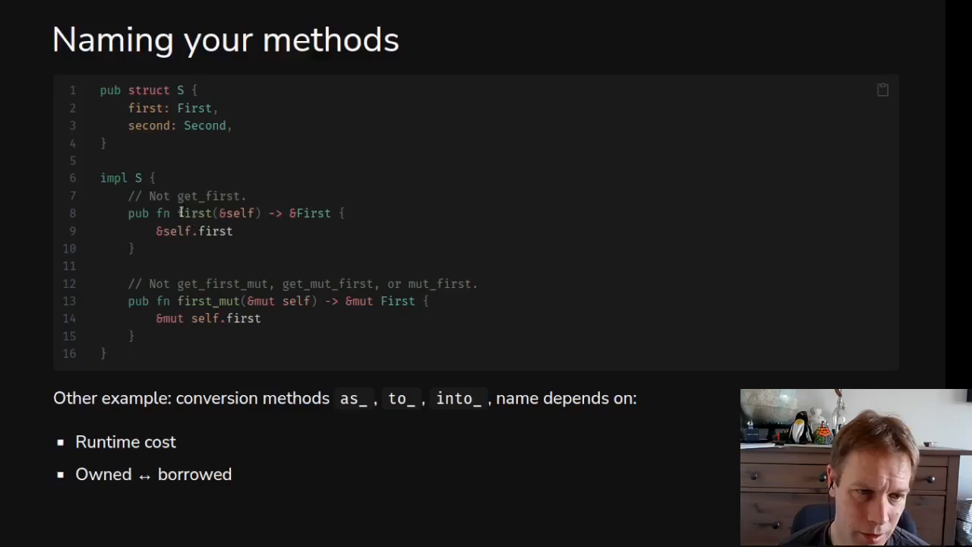
Highlight getter and conversion method names in the struct S code example.
double_click(195, 213)
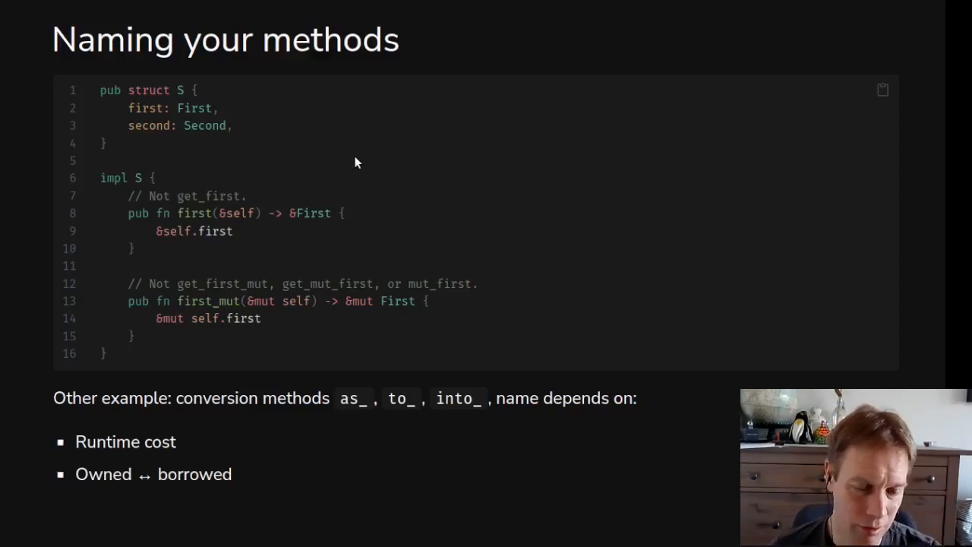
mouse_move(350, 165)
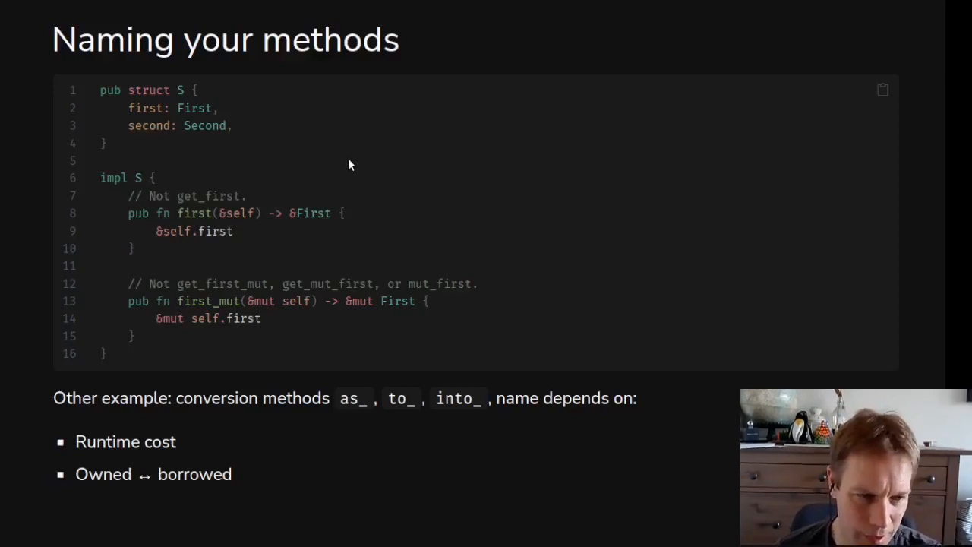
mouse_move(206, 306)
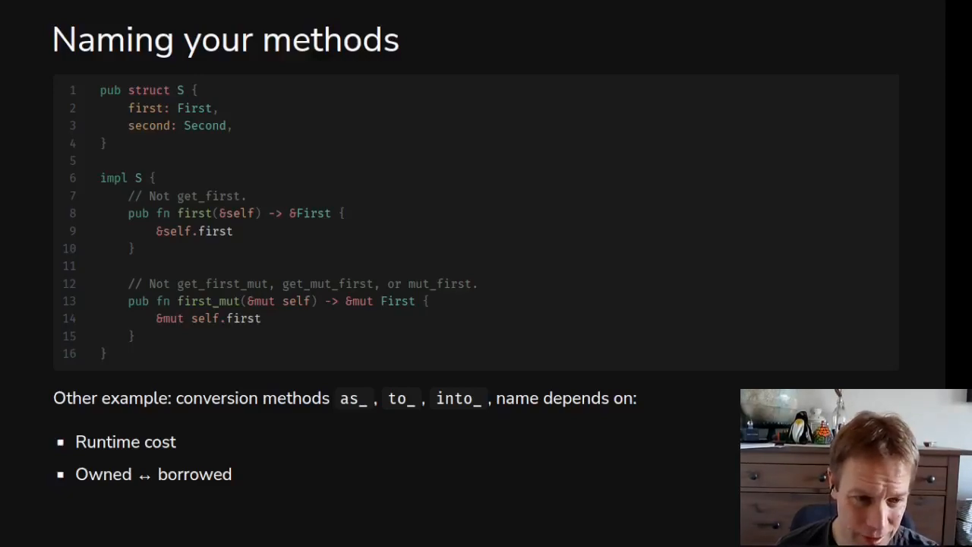
mouse_move(347, 398)
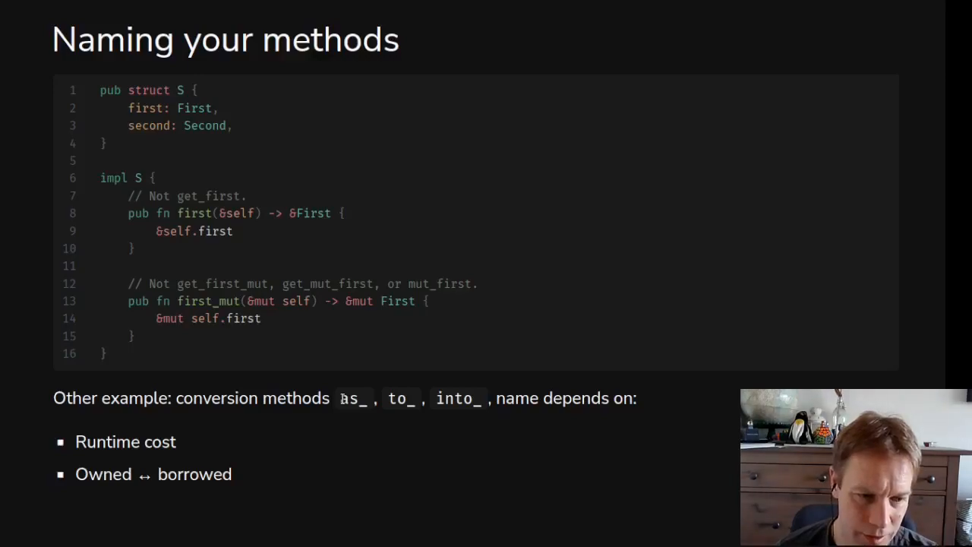
double_click(343, 398)
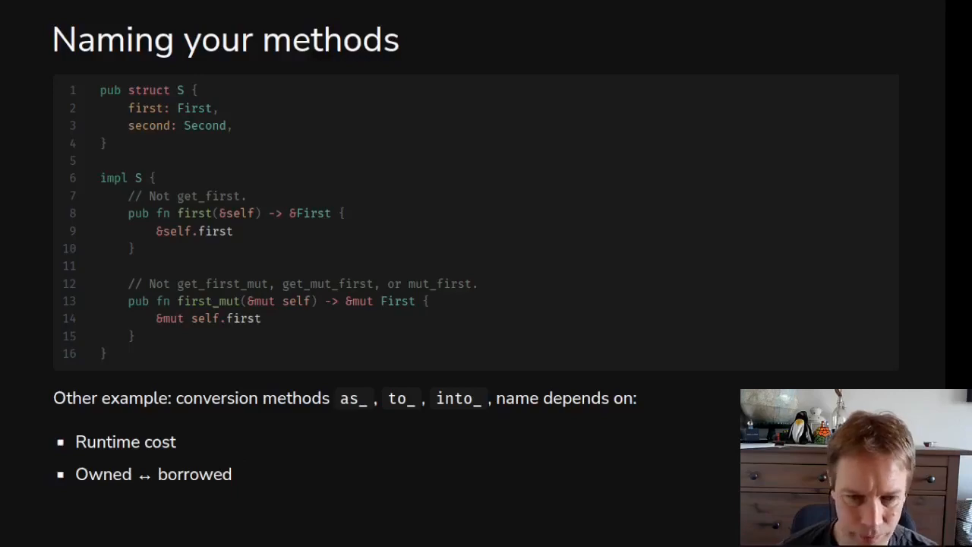
mouse_move(340, 404)
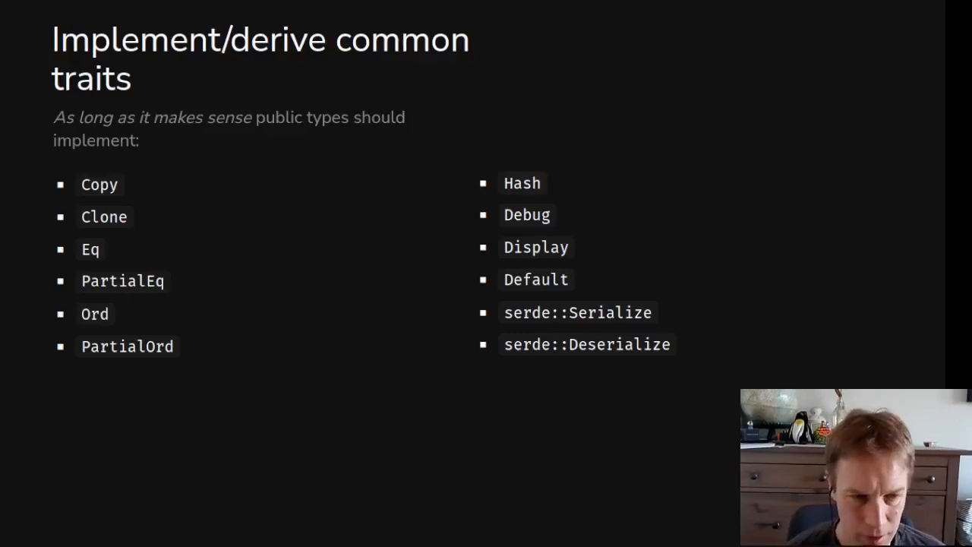
mouse_move(722, 341)
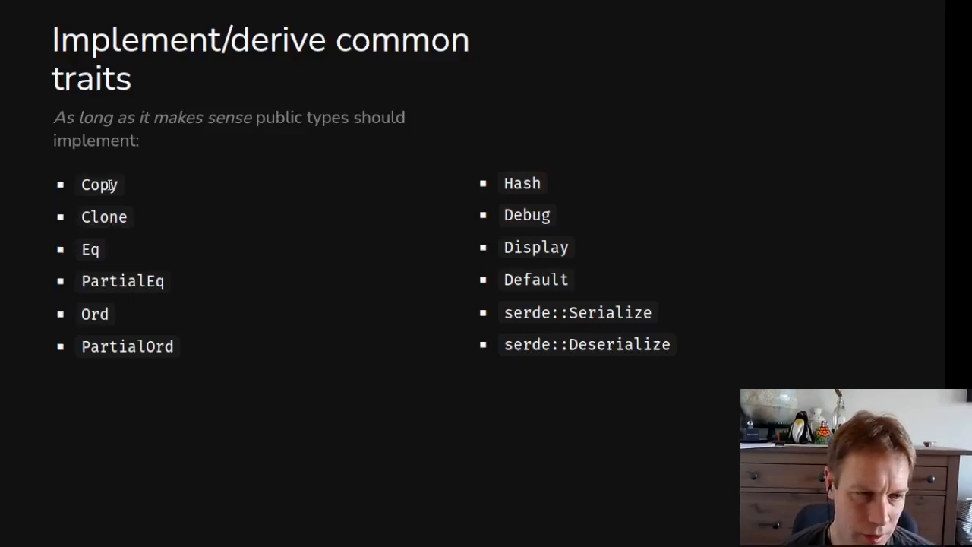
mouse_move(129, 191)
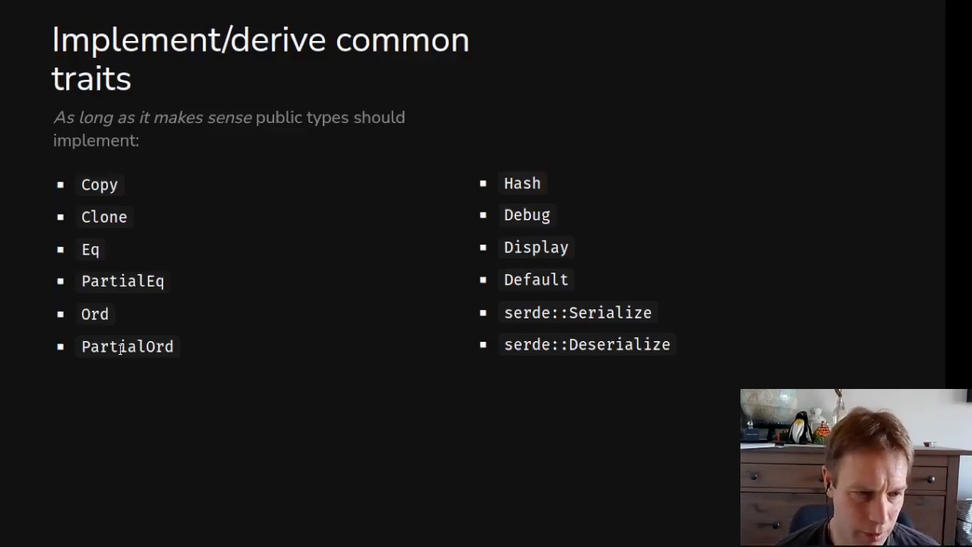
mouse_move(122, 346)
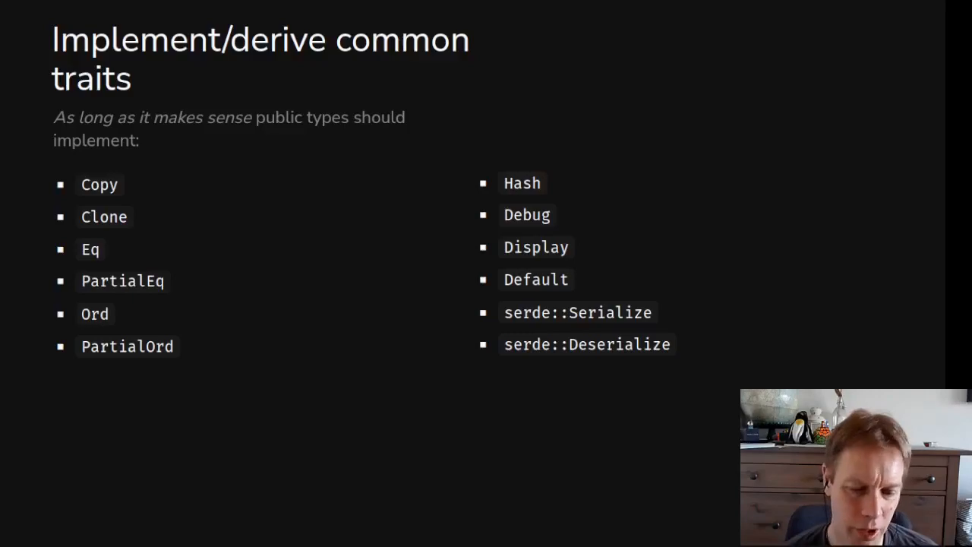
mouse_move(808, 298)
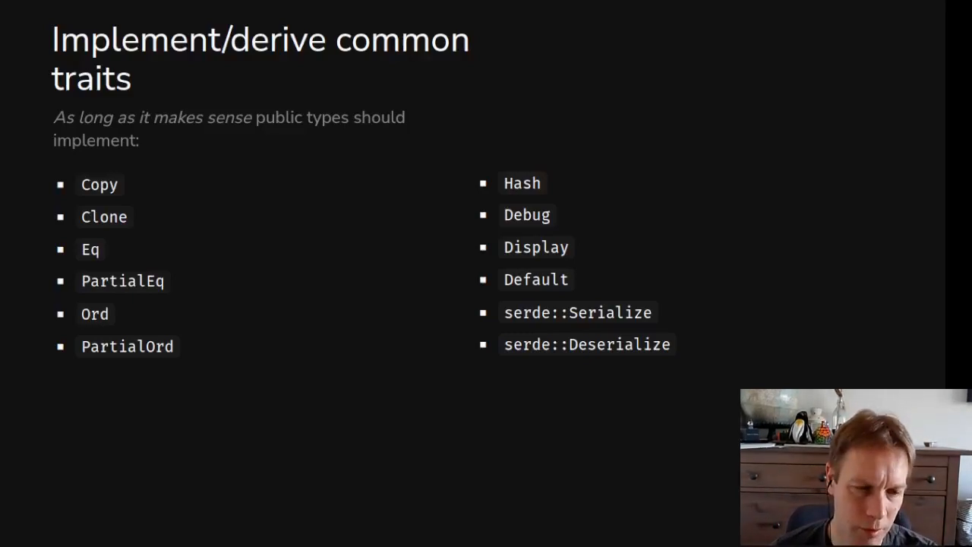
mouse_move(632, 215)
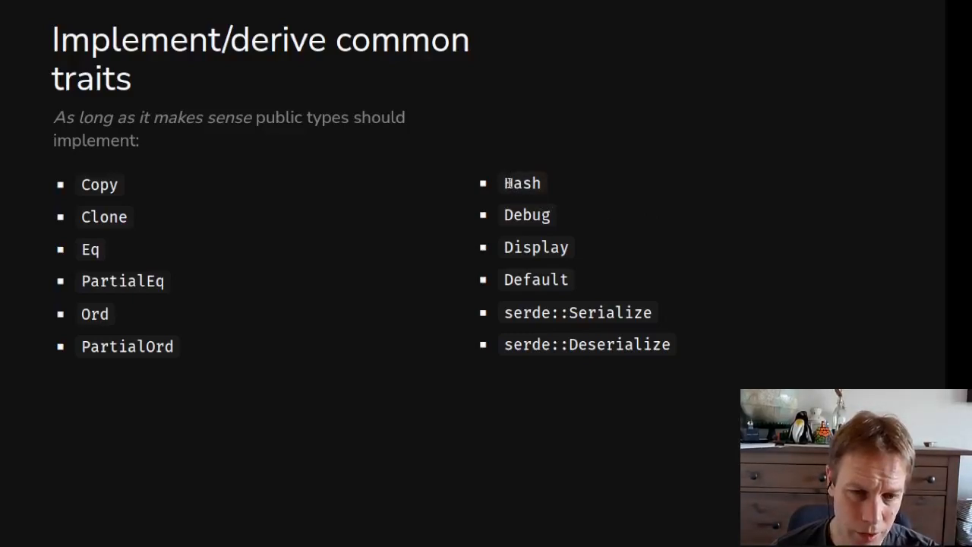
mouse_move(511, 199)
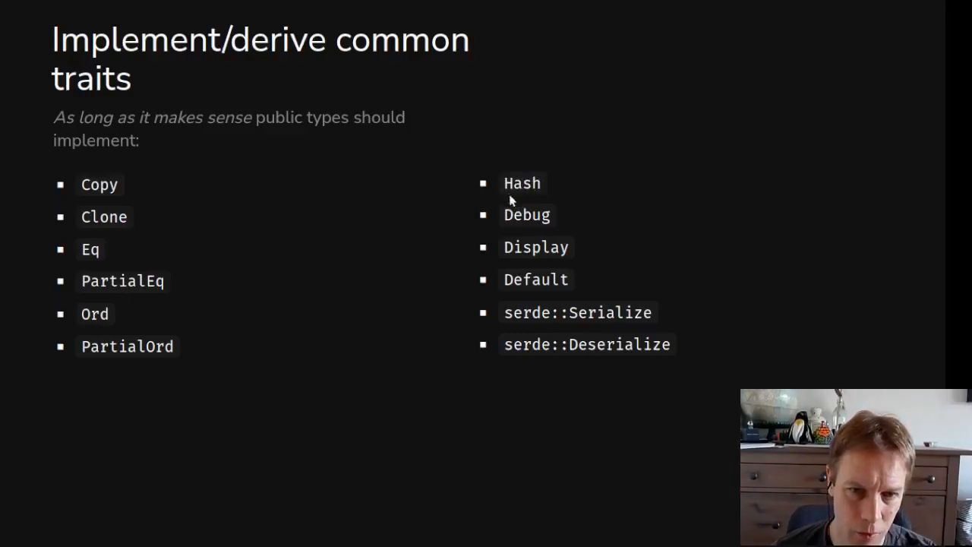
mouse_move(787, 243)
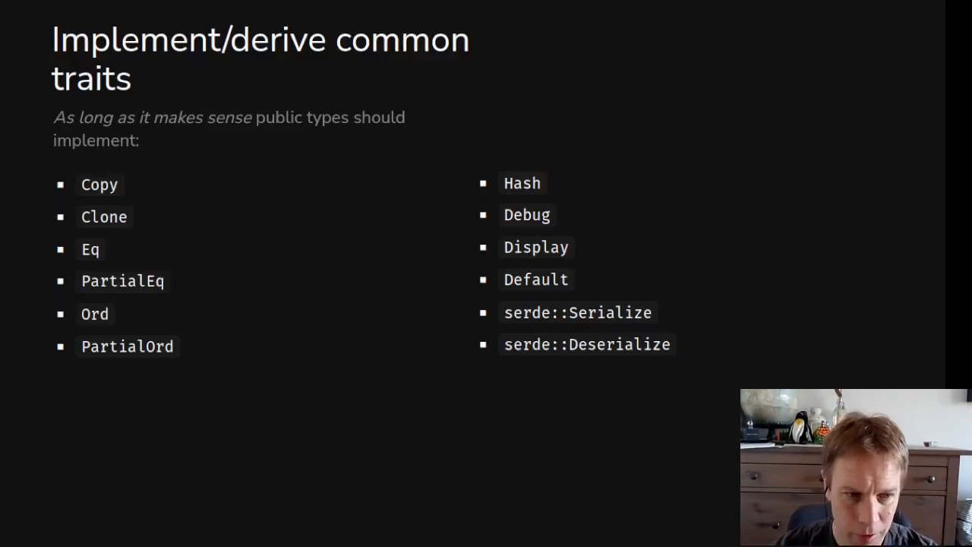
mouse_move(280, 170)
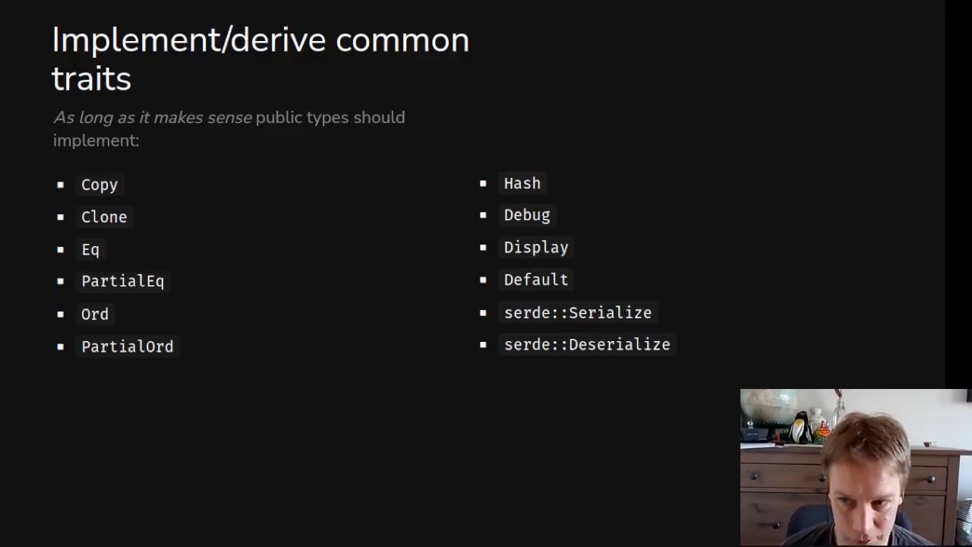
Advance from 'Implement/derive common traits' to the 'Use generics' slide.
key(Right)
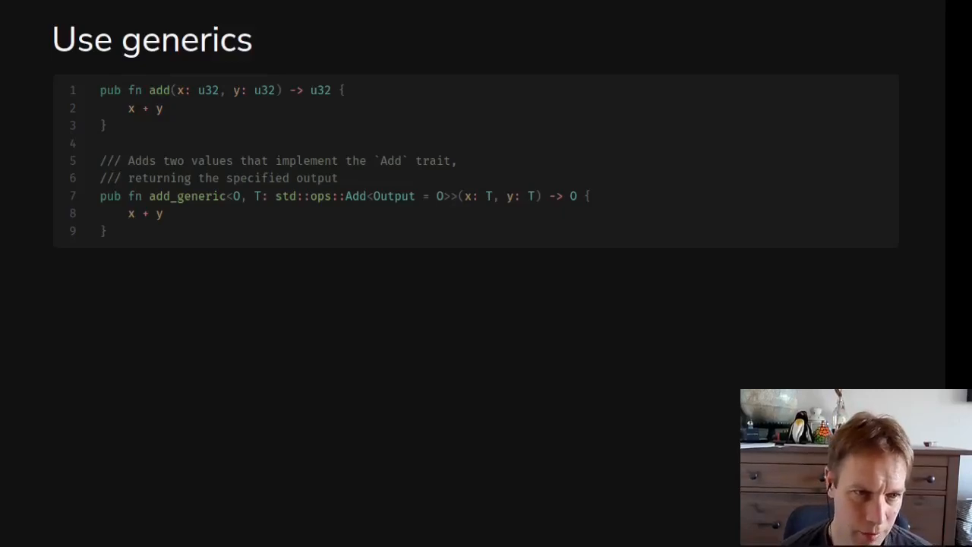
mouse_move(337, 135)
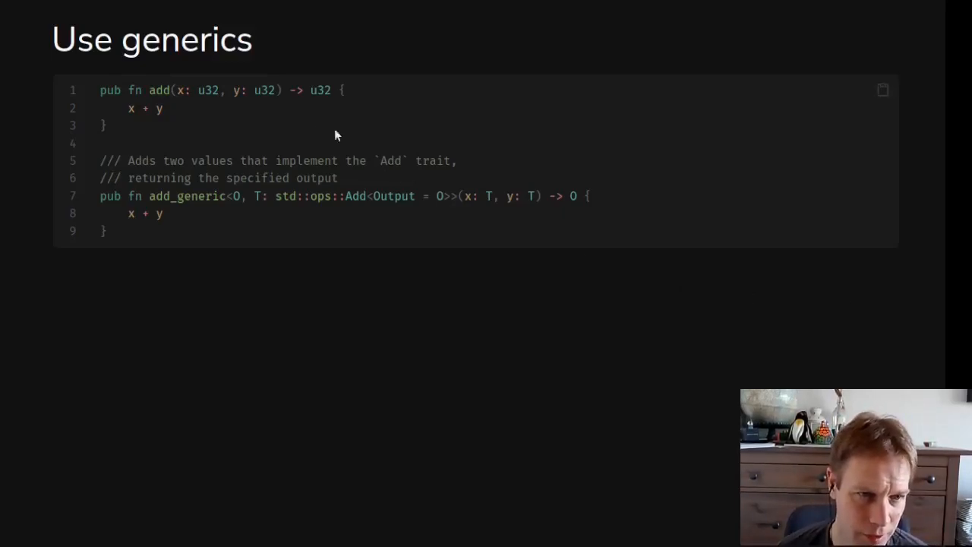
mouse_move(245, 114)
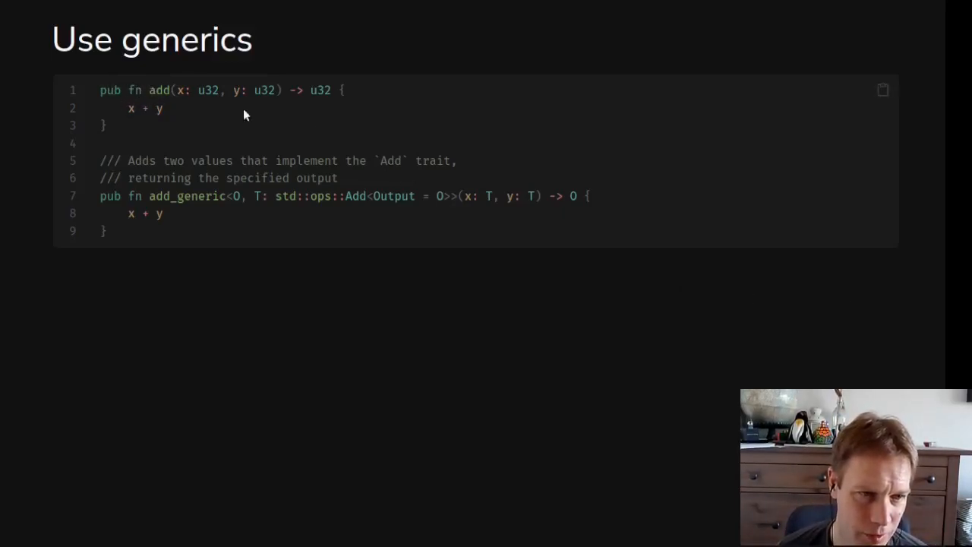
mouse_move(182, 109)
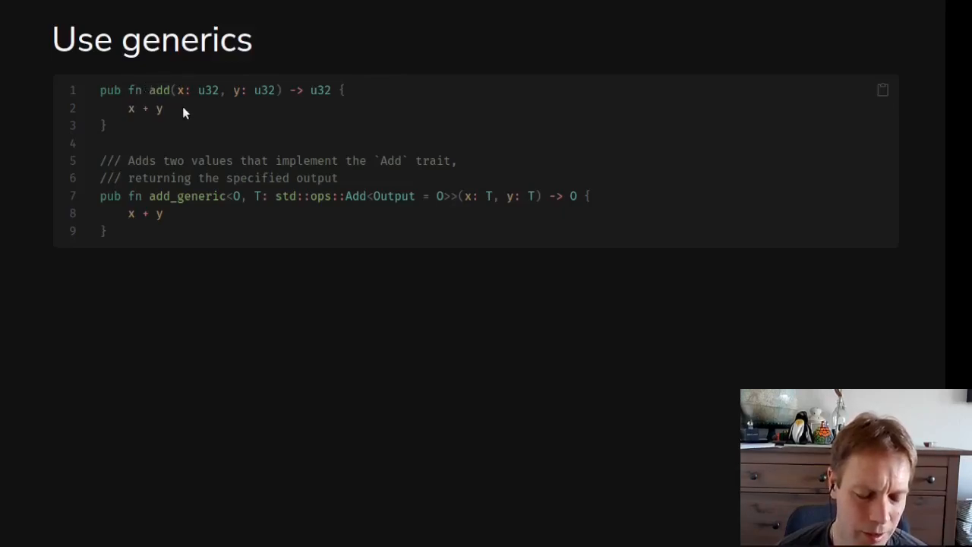
mouse_move(204, 120)
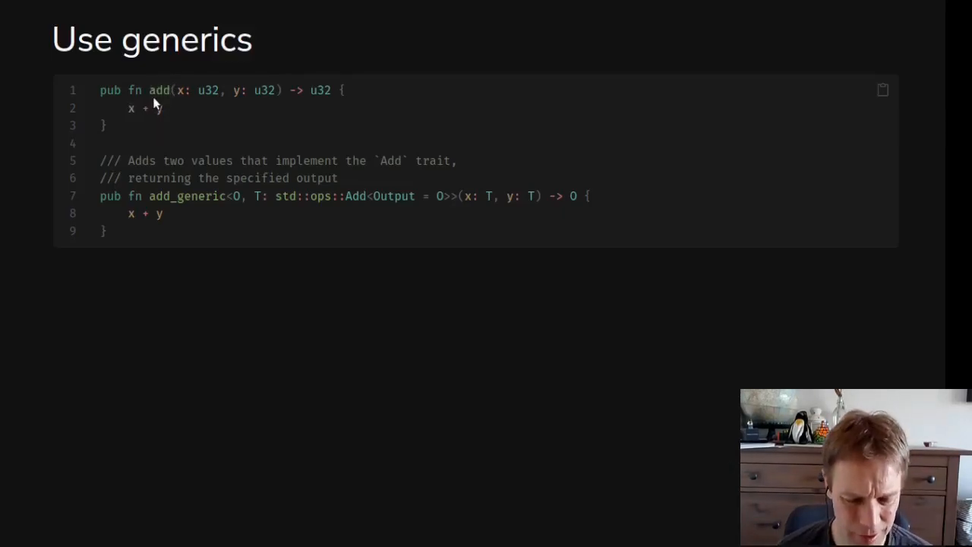
double_click(160, 90)
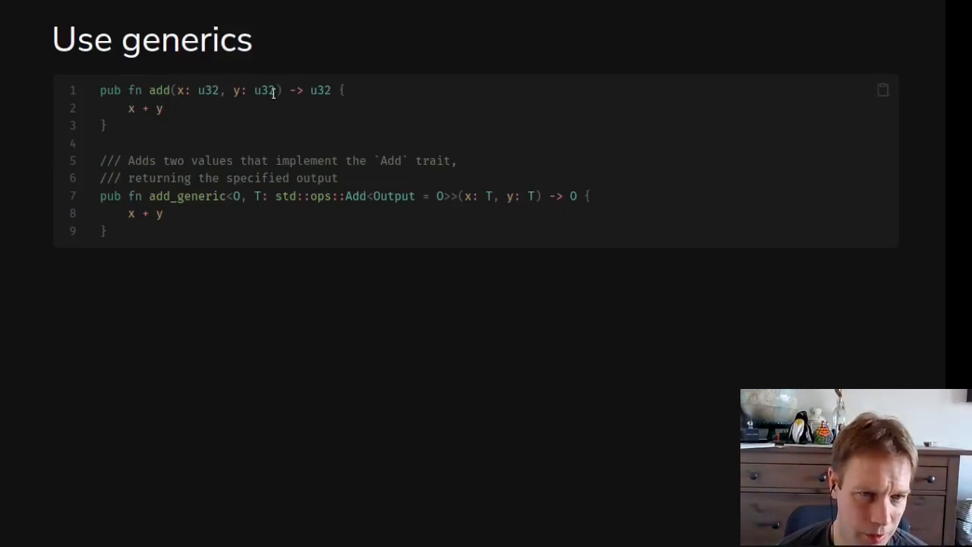
mouse_move(319, 85)
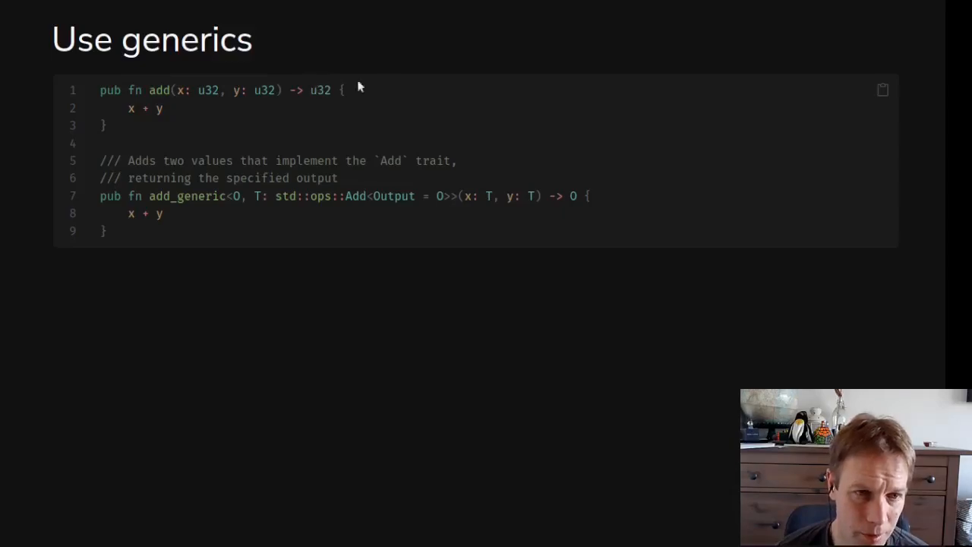
mouse_move(374, 64)
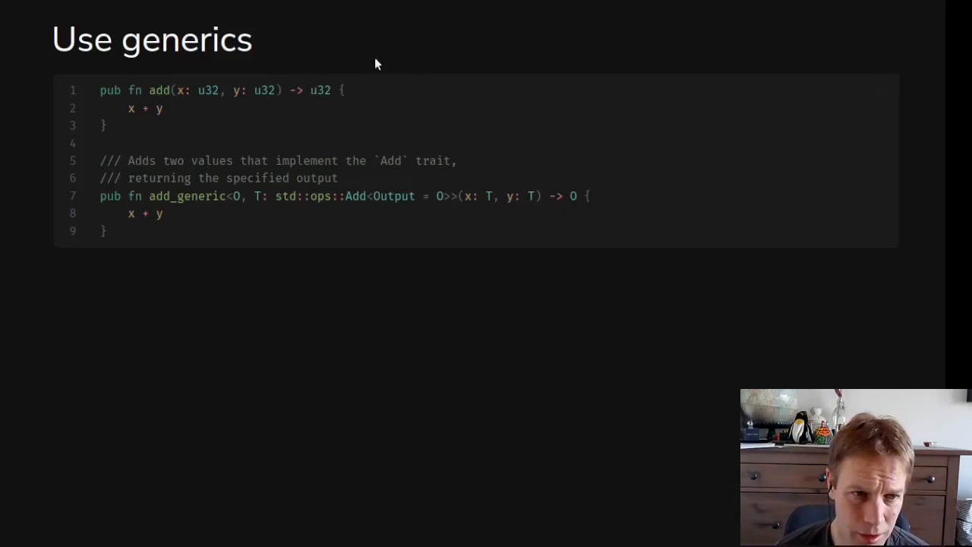
mouse_move(200, 106)
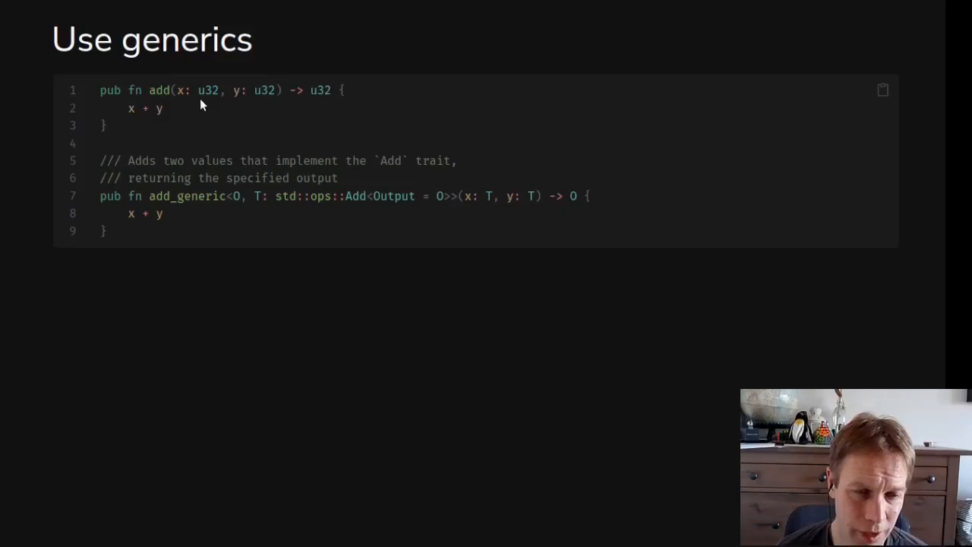
mouse_move(319, 106)
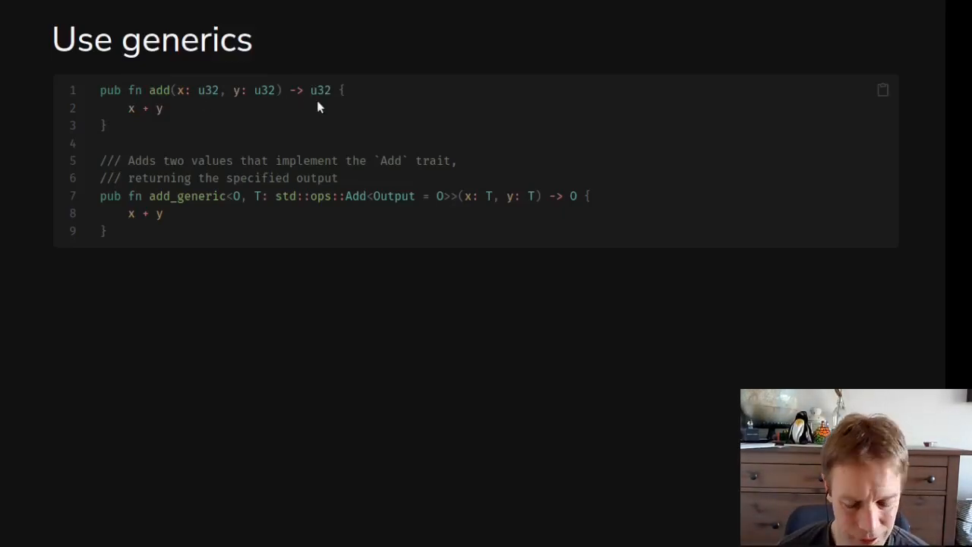
mouse_move(225, 82)
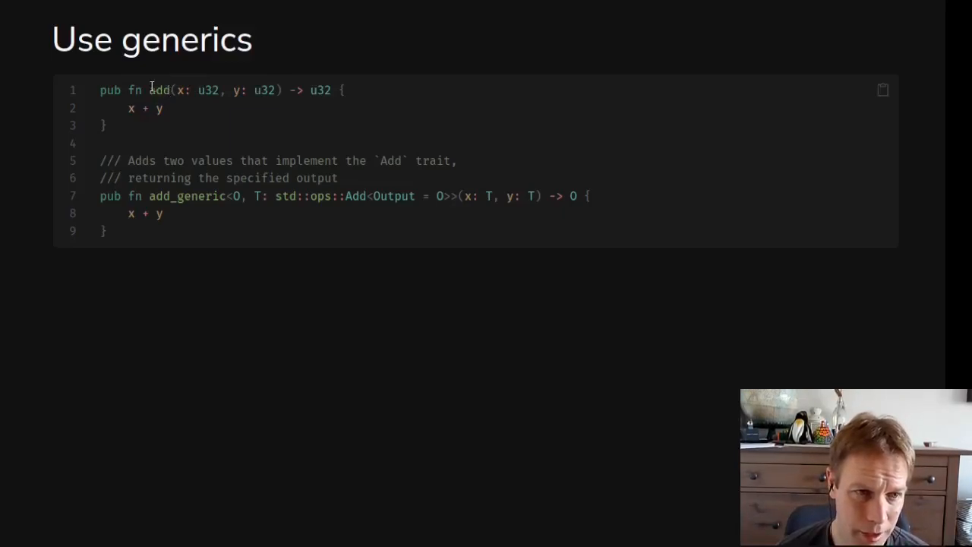
mouse_move(224, 122)
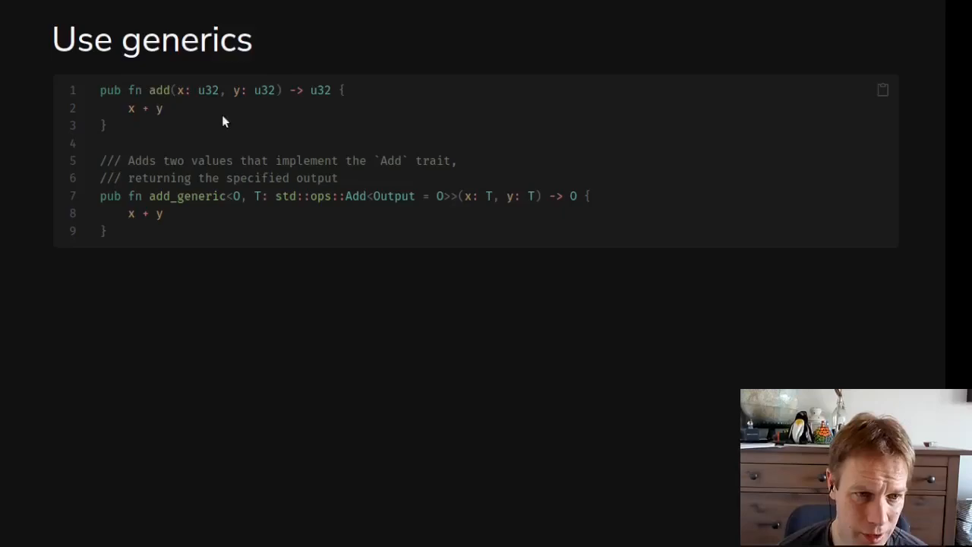
mouse_move(345, 212)
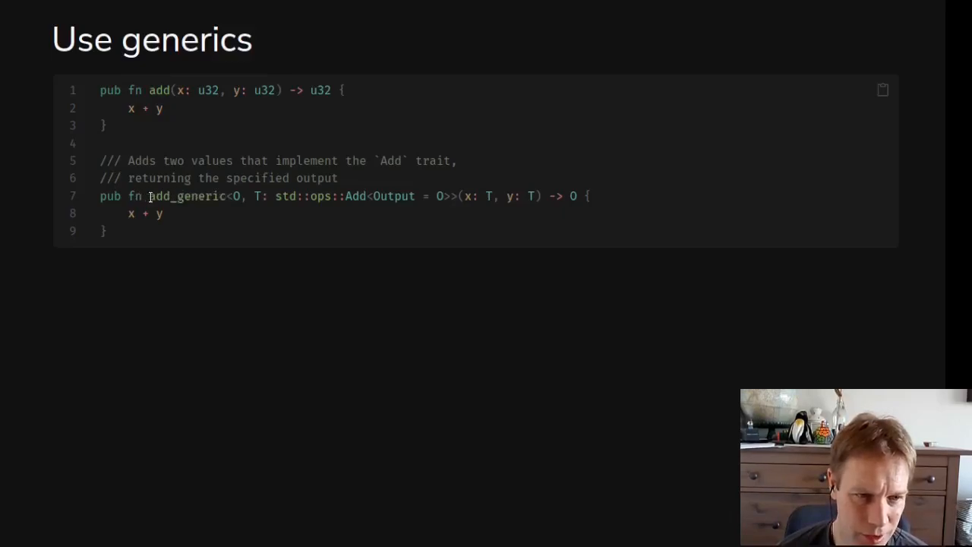
double_click(185, 196)
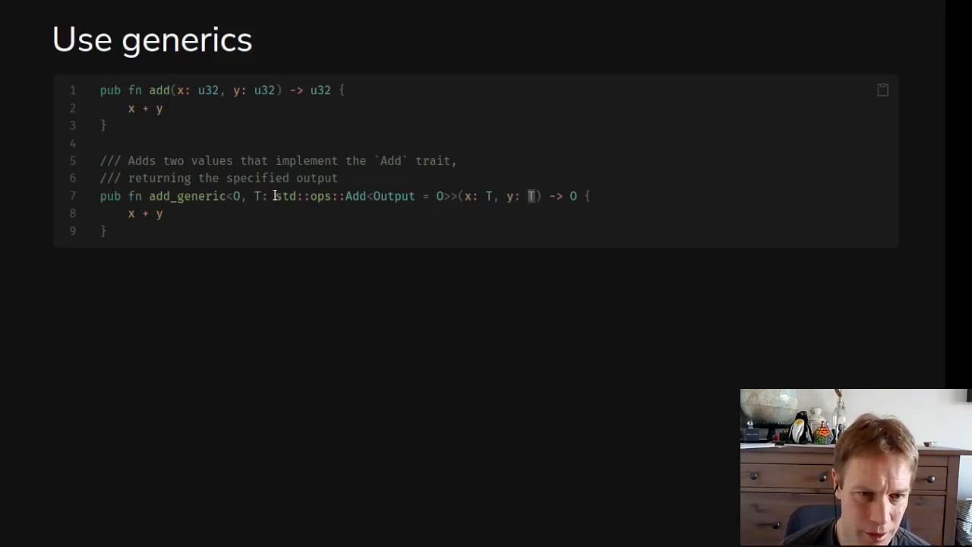
Highlight the generic type parameter, then advance to 'Accept borrowed data if possible'.
double_click(322, 196)
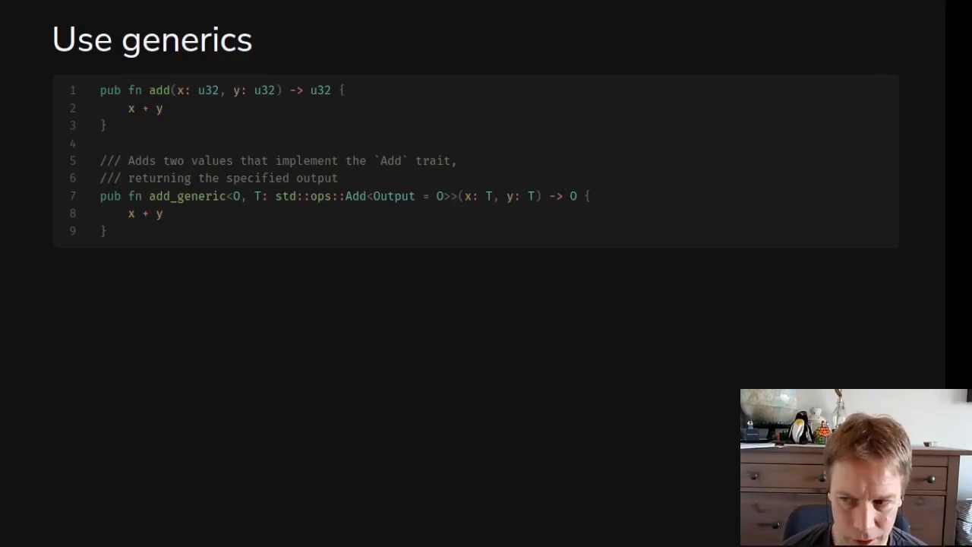
key(Right)
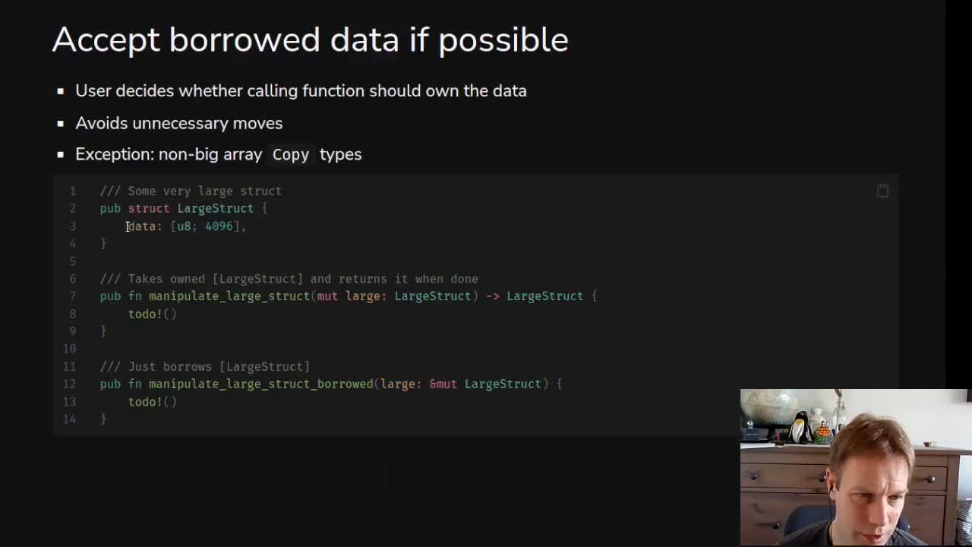
double_click(142, 224)
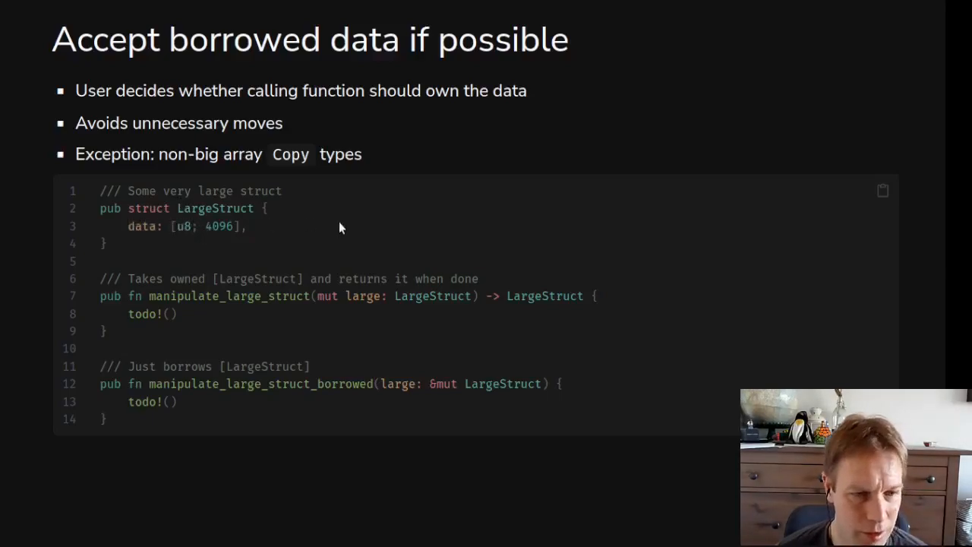
mouse_move(152, 296)
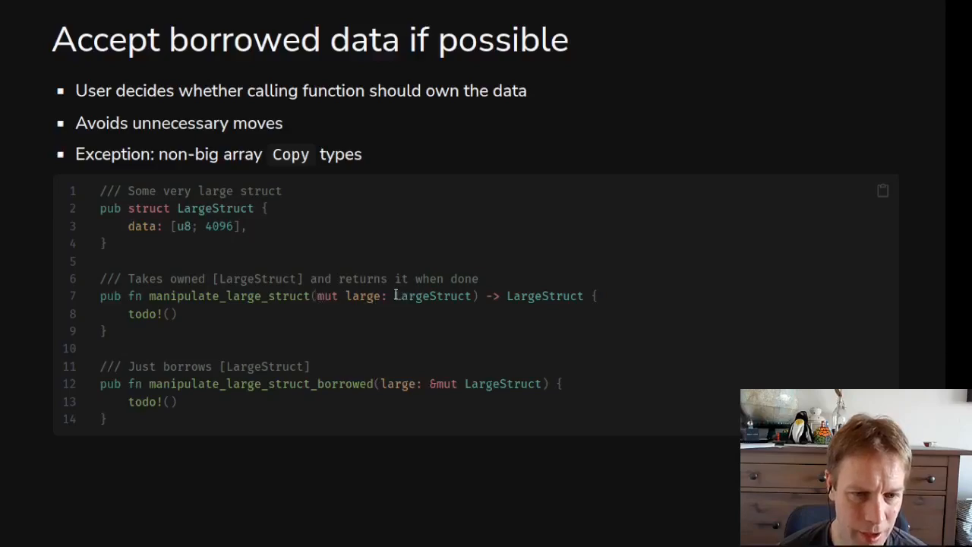
double_click(433, 294)
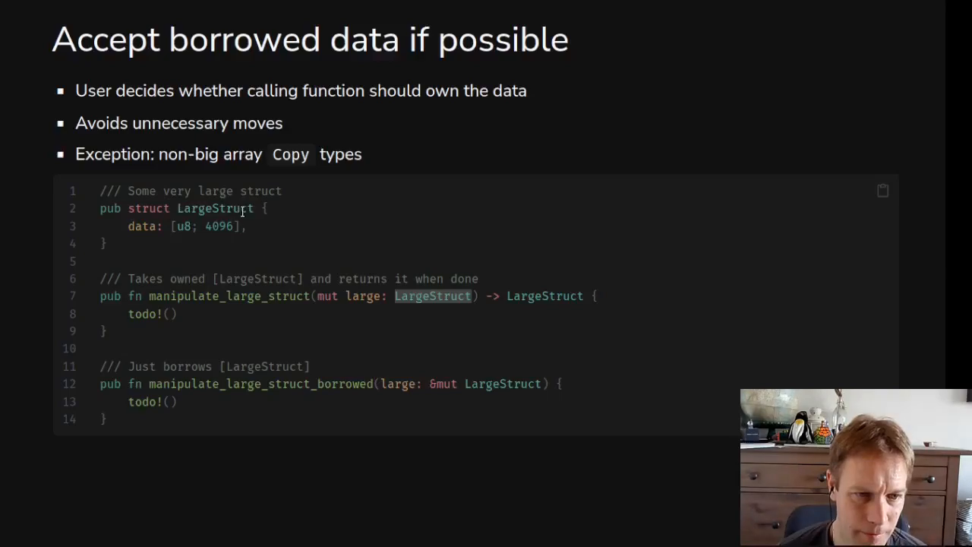
mouse_move(316, 321)
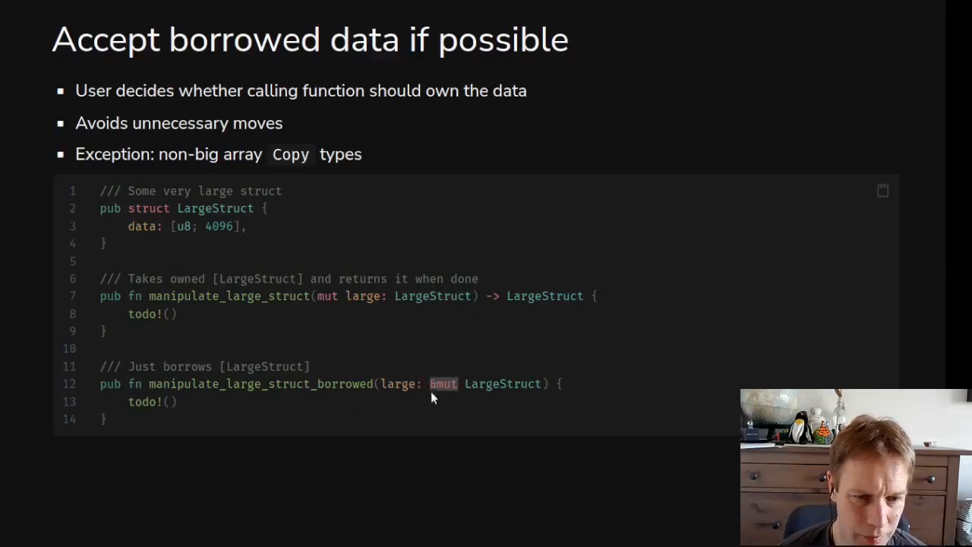
mouse_move(165, 224)
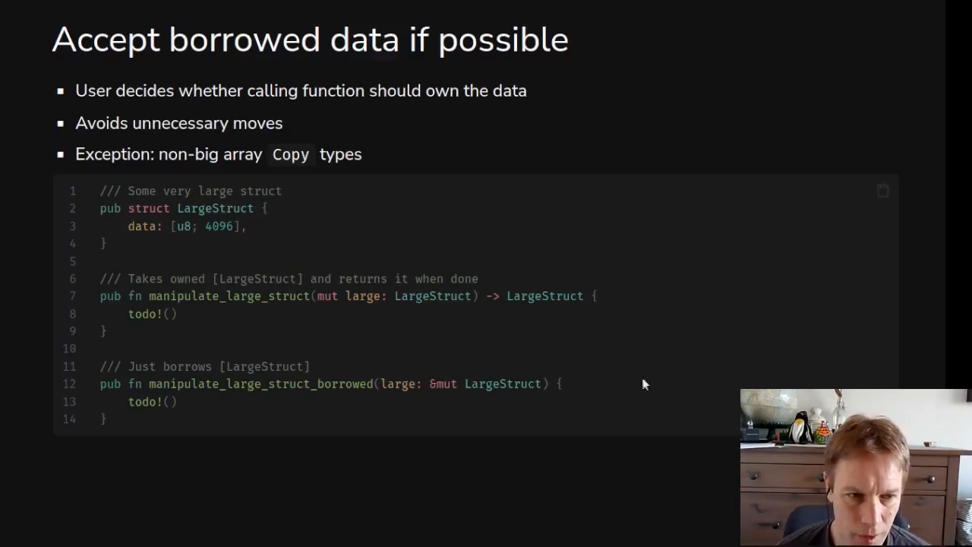
mouse_move(401, 295)
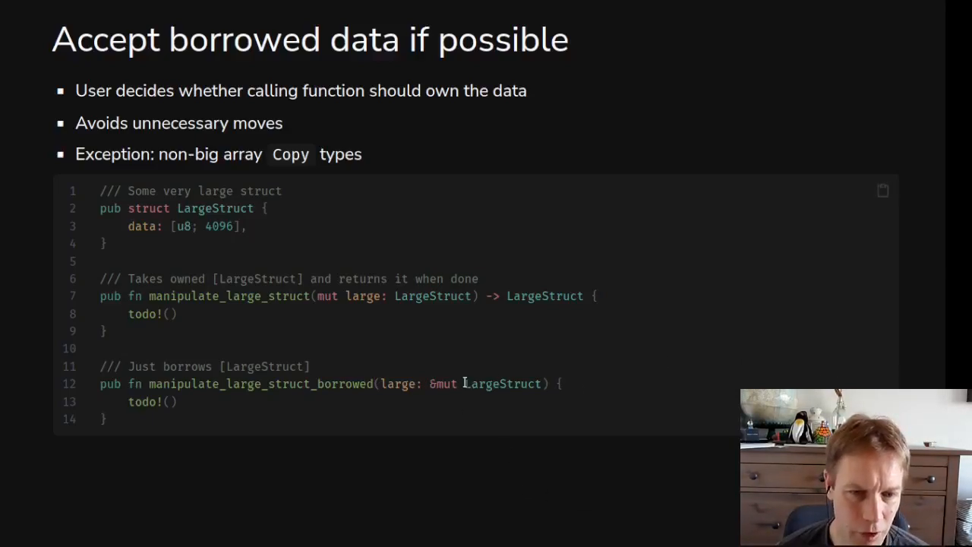
double_click(501, 383)
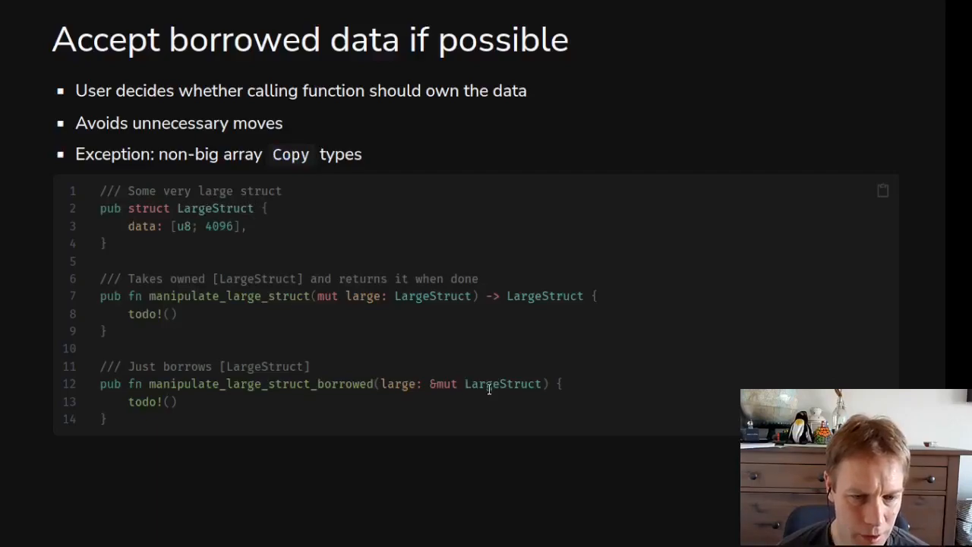
mouse_move(489, 388)
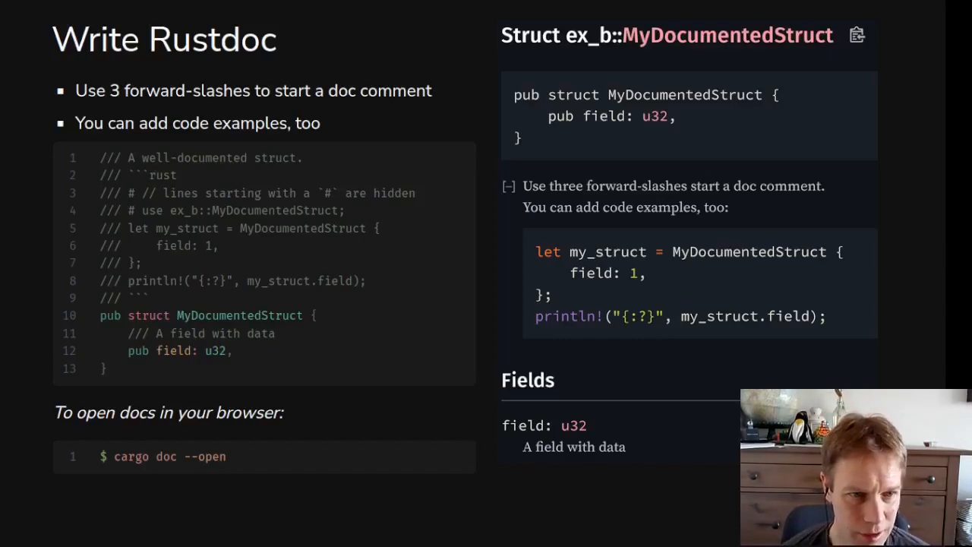
mouse_move(538, 278)
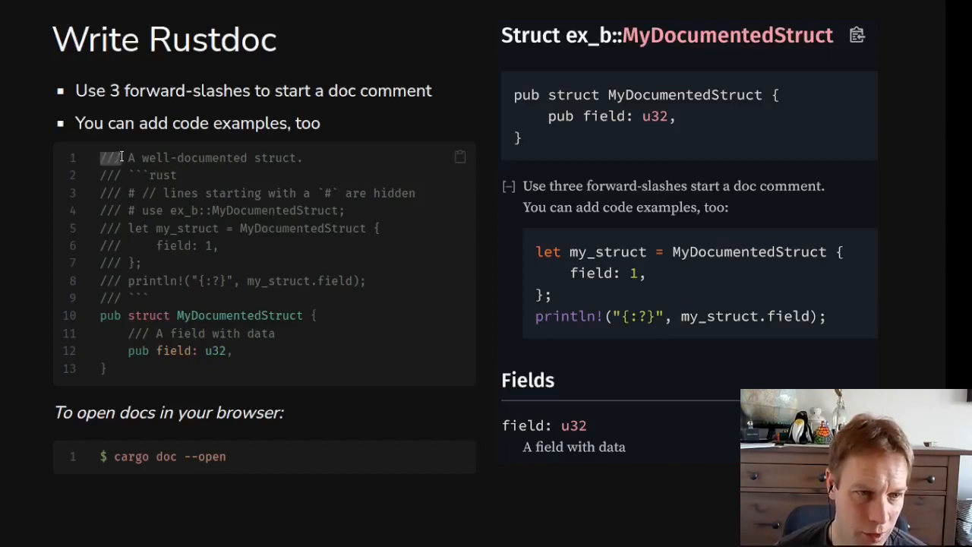
mouse_move(131, 161)
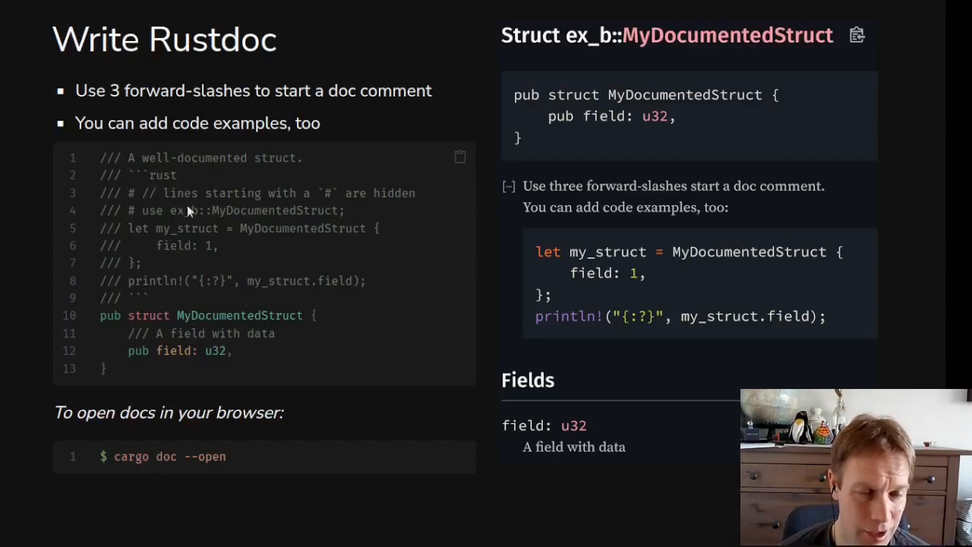
mouse_move(266, 243)
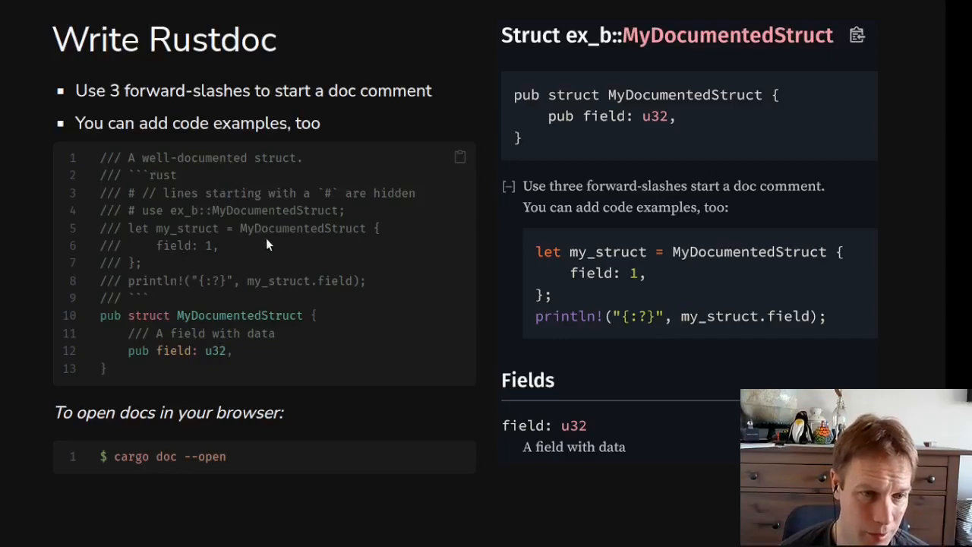
mouse_move(225, 270)
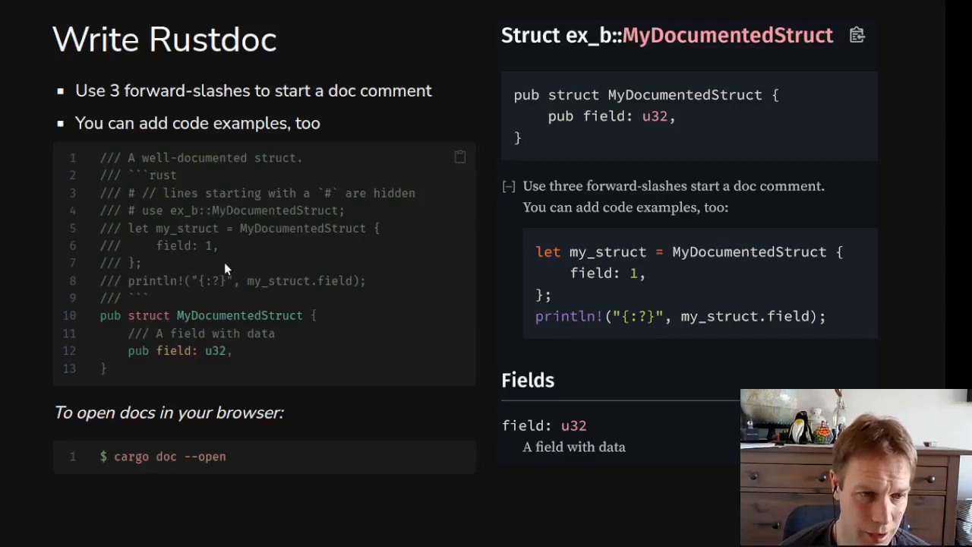
mouse_move(261, 180)
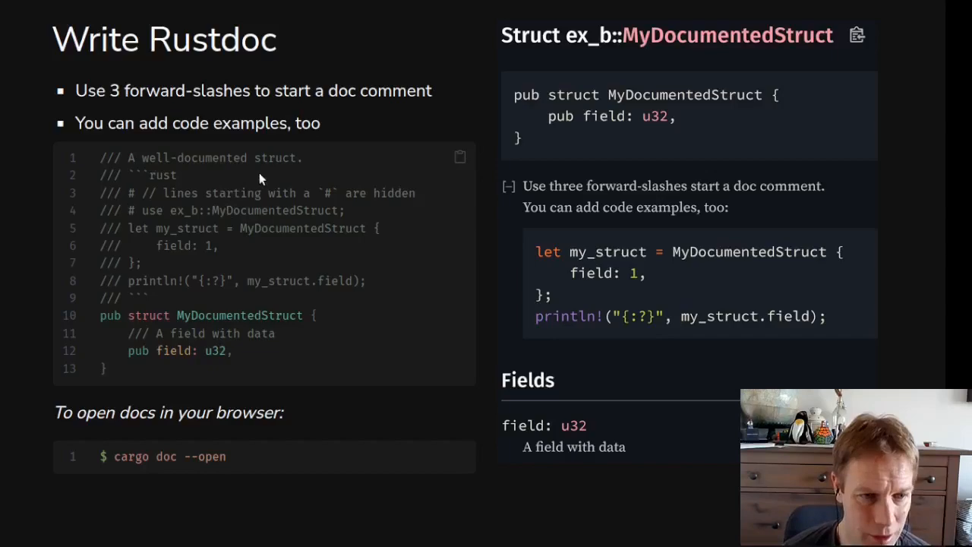
mouse_move(240, 234)
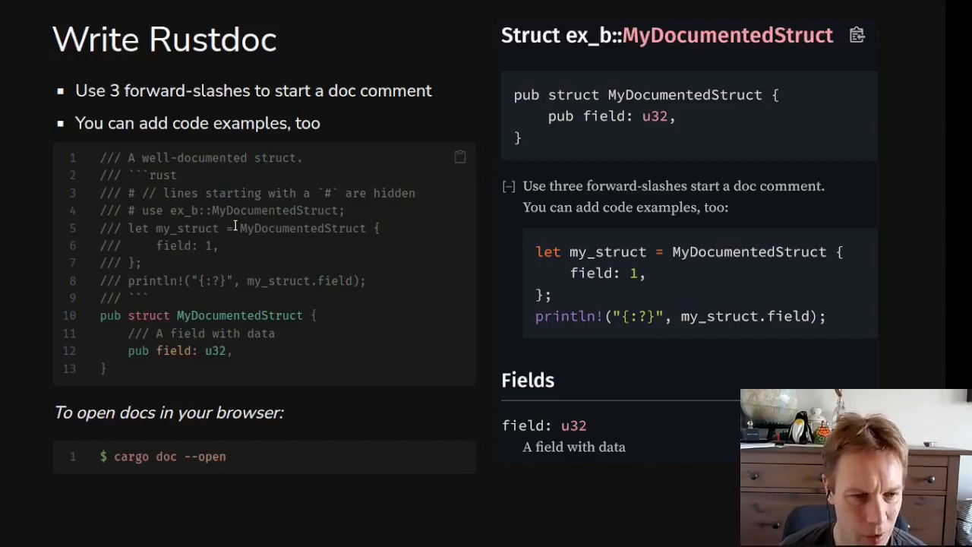
mouse_move(152, 175)
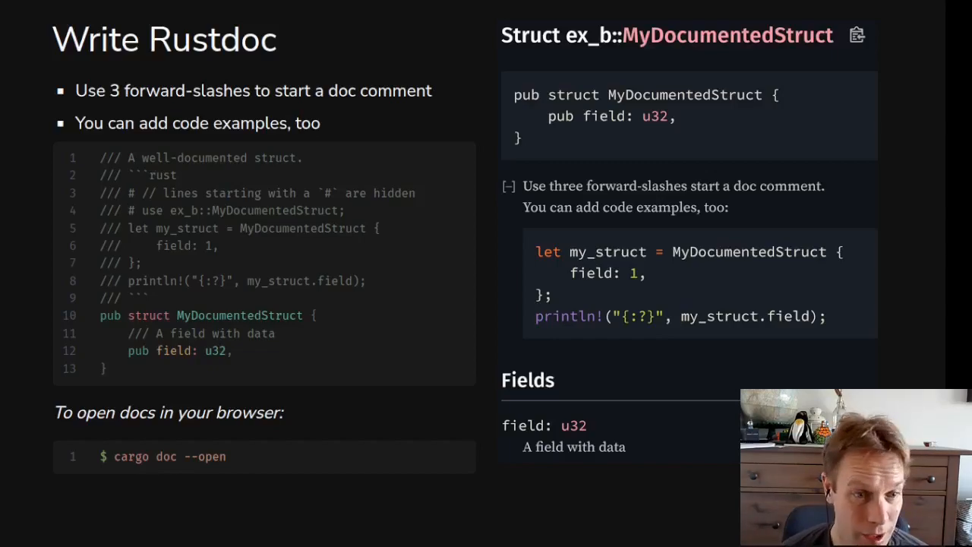
mouse_move(827, 377)
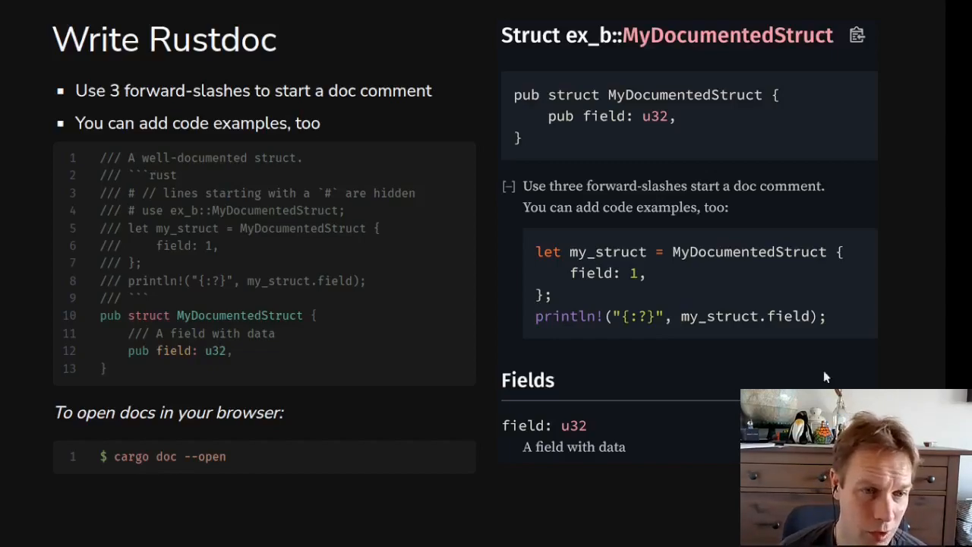
mouse_move(826, 319)
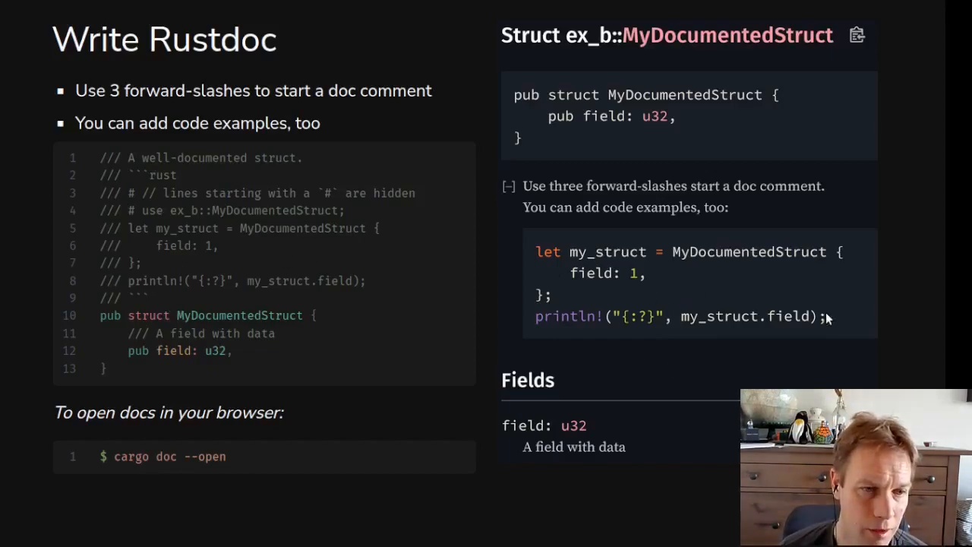
mouse_move(209, 241)
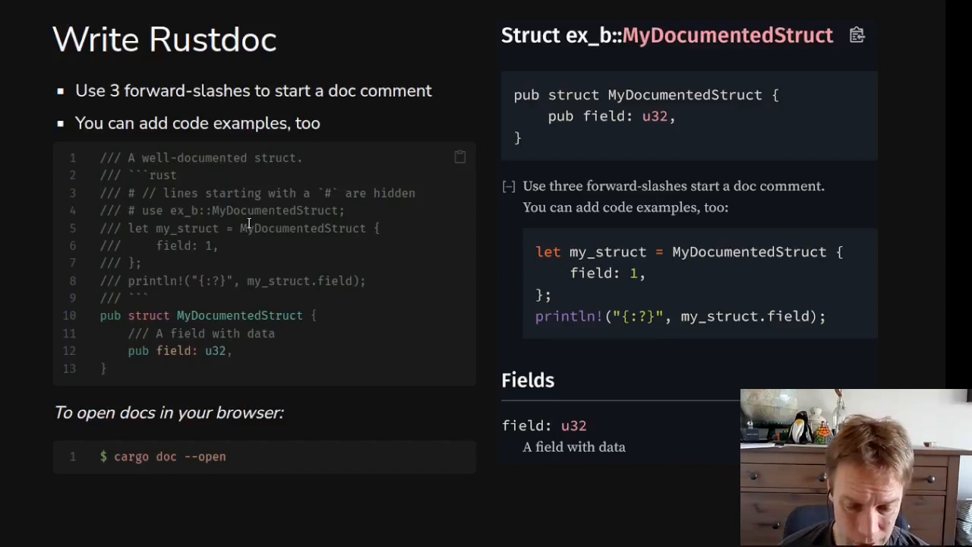
mouse_move(188, 259)
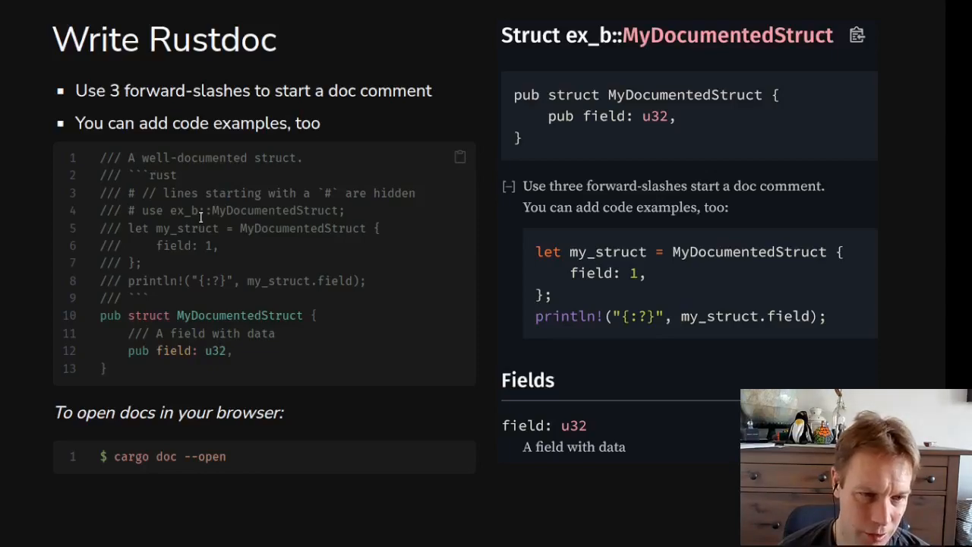
mouse_move(192, 224)
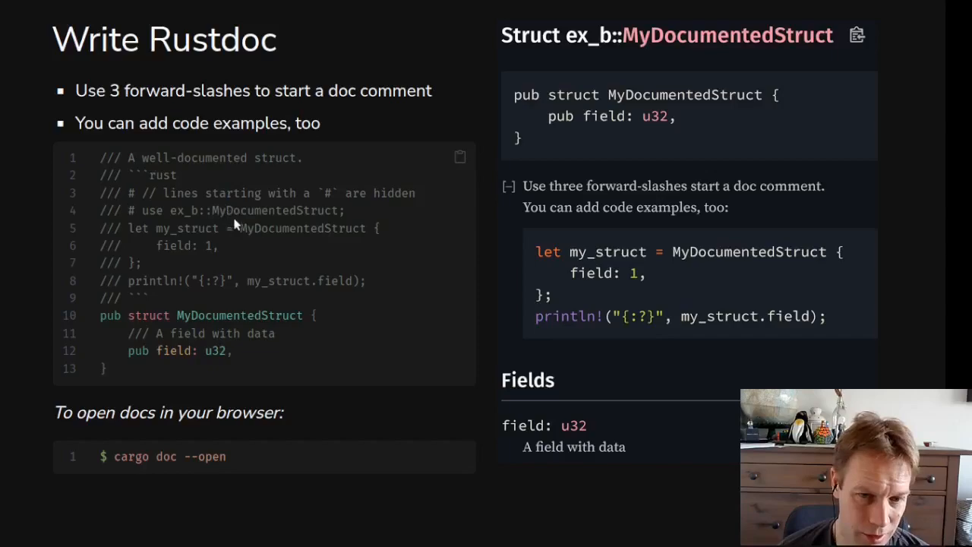
mouse_move(424, 286)
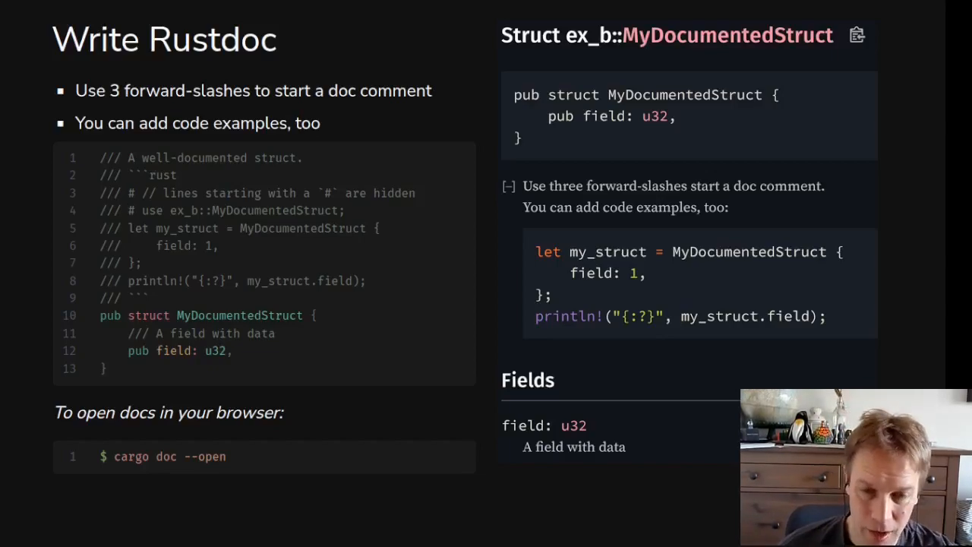
mouse_move(733, 298)
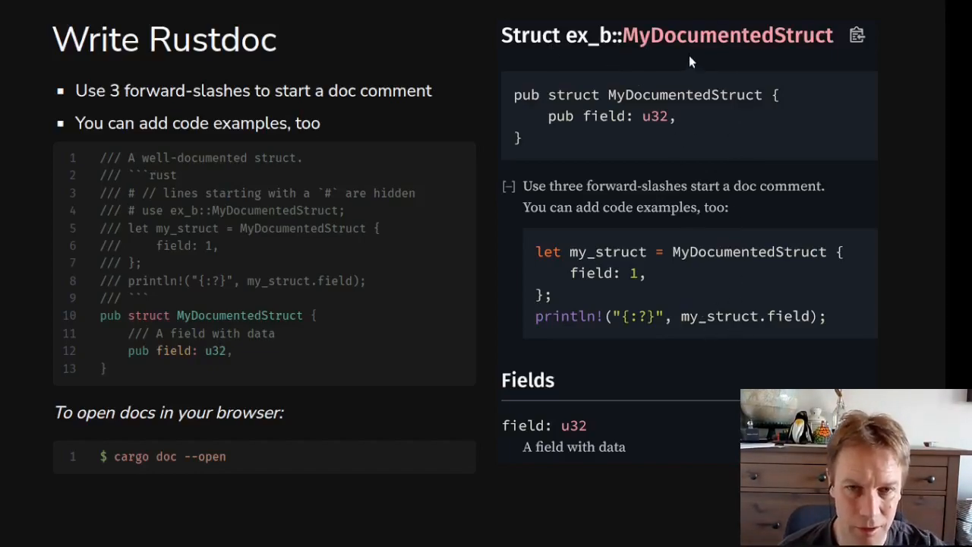
mouse_move(292, 387)
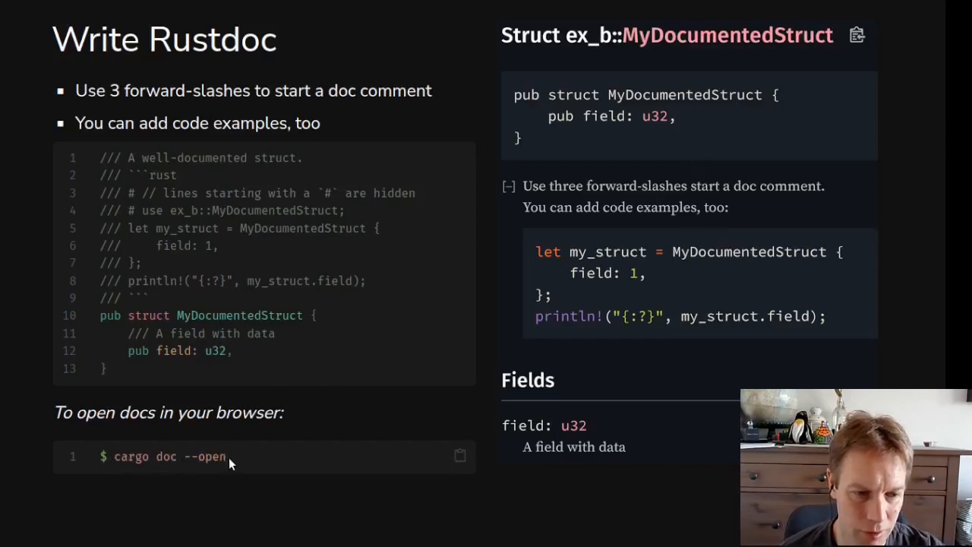
mouse_move(208, 462)
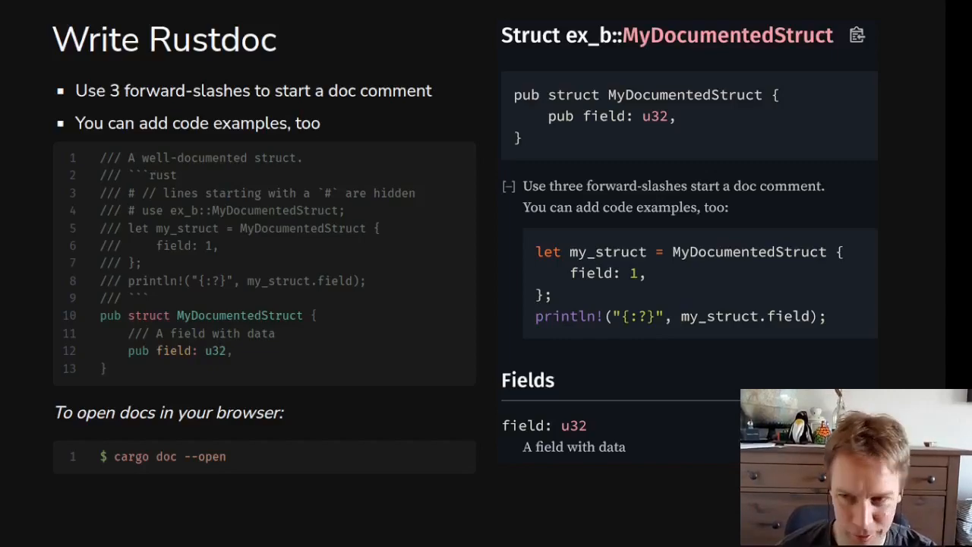
key(Right)
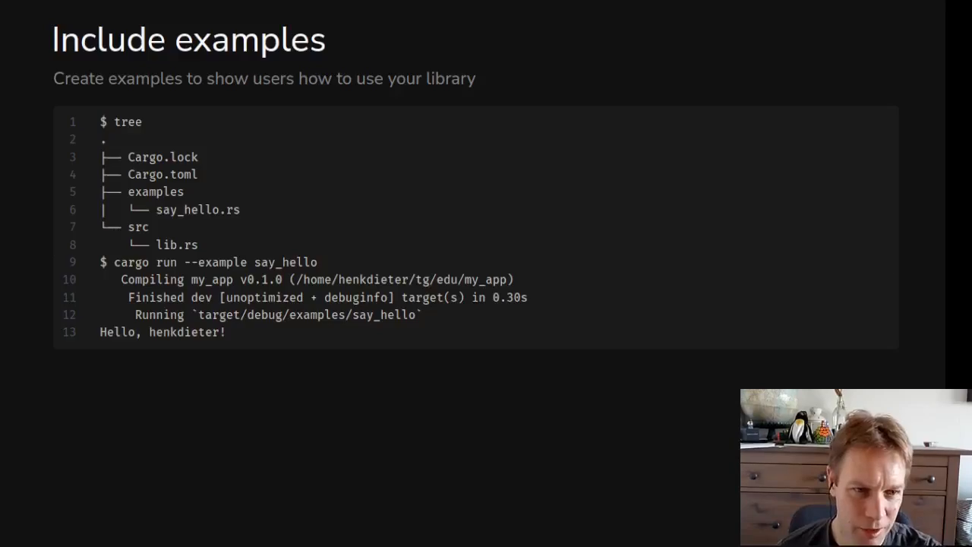
mouse_move(573, 348)
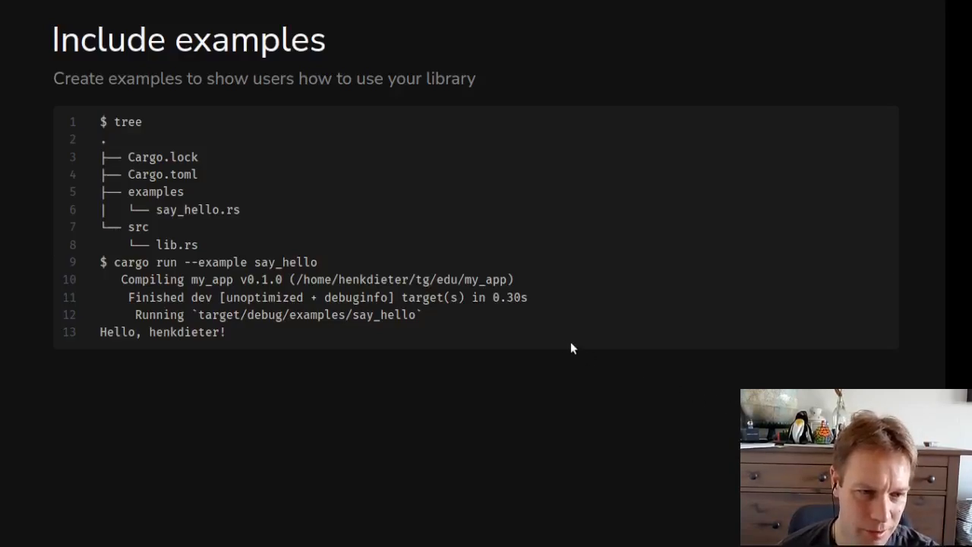
mouse_move(161, 60)
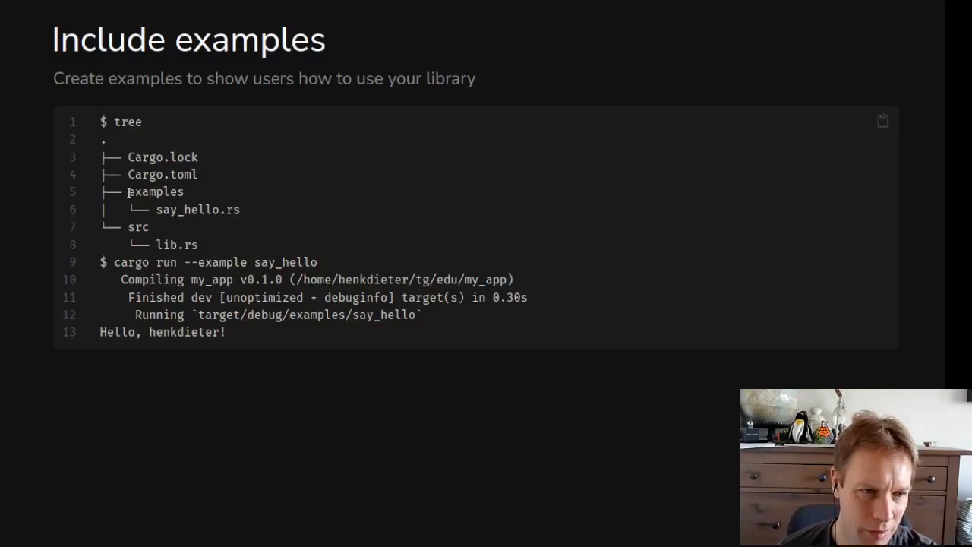
double_click(155, 192)
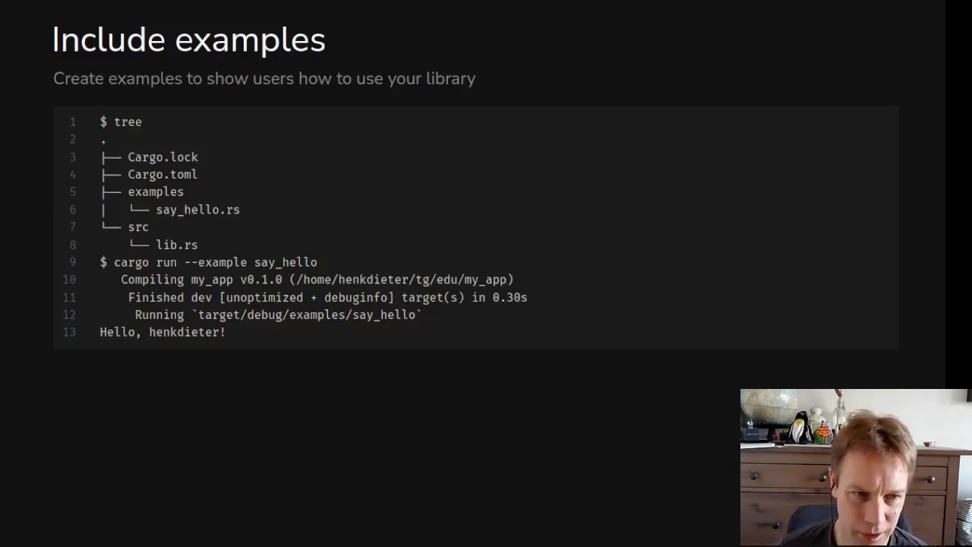
Advance to 'Use semantic typing (1)' with load_page taking a &str URL.
key(Right)
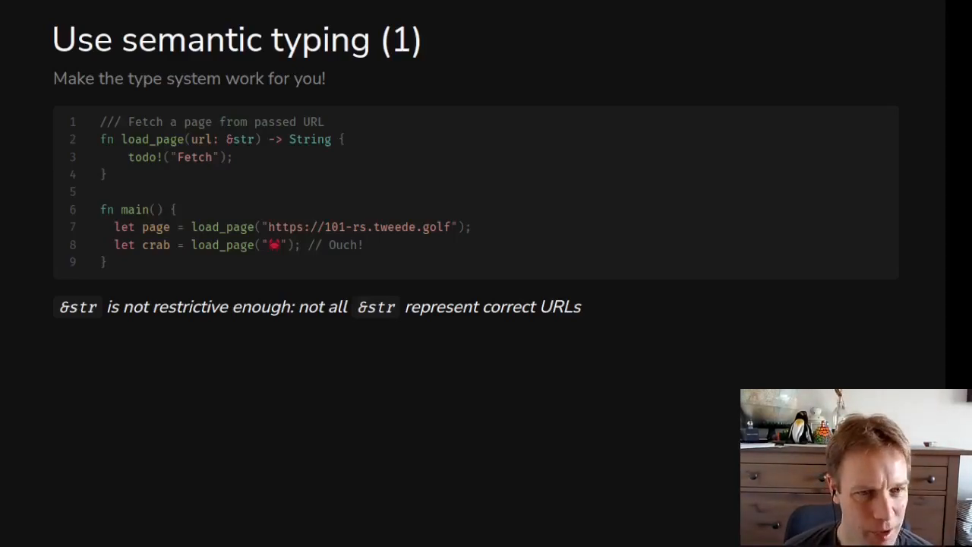
mouse_move(255, 185)
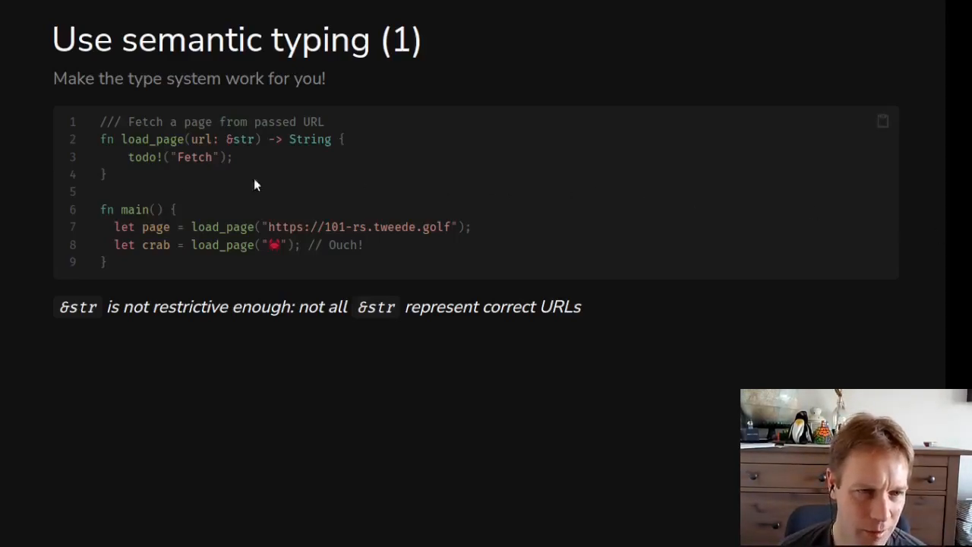
mouse_move(137, 179)
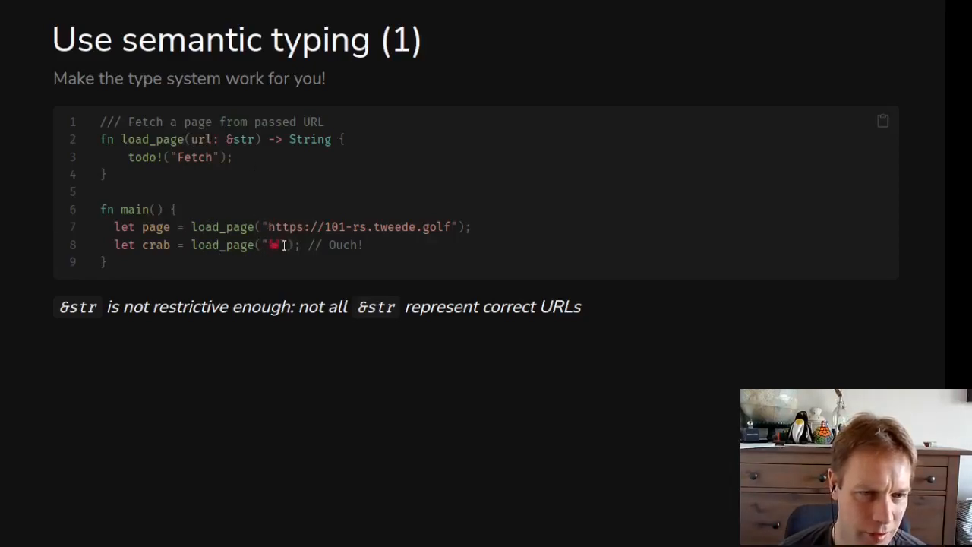
mouse_move(418, 243)
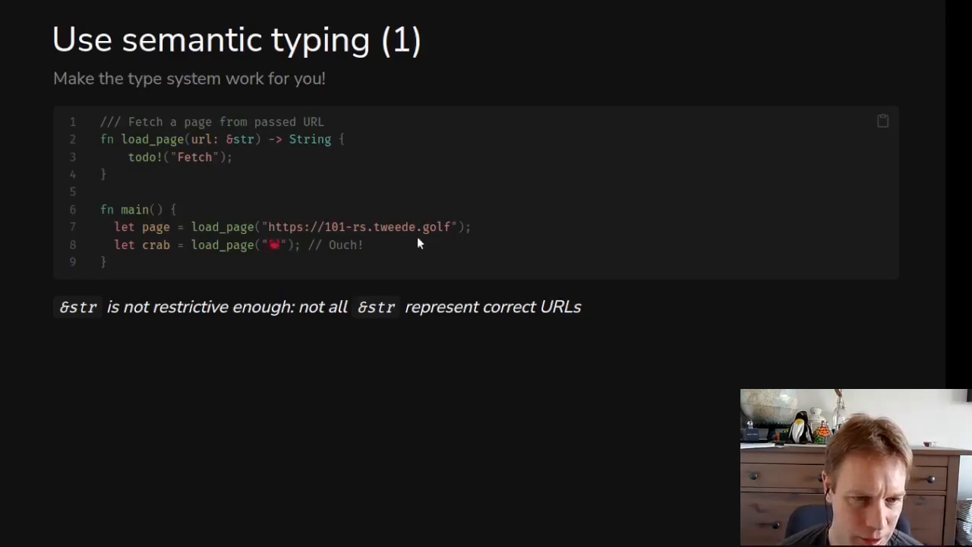
mouse_move(266, 234)
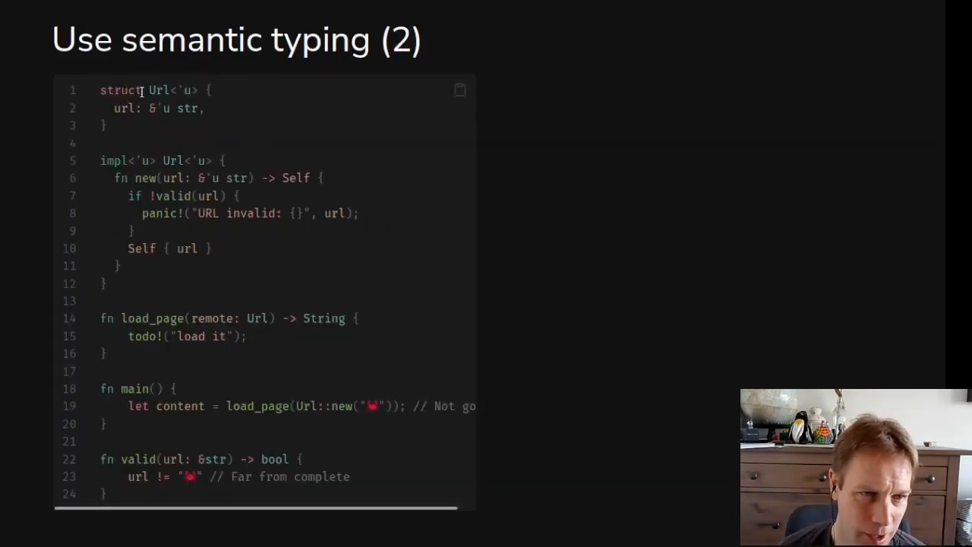
Highlight the Url type name and related code words in the semantic typing example.
double_click(159, 90)
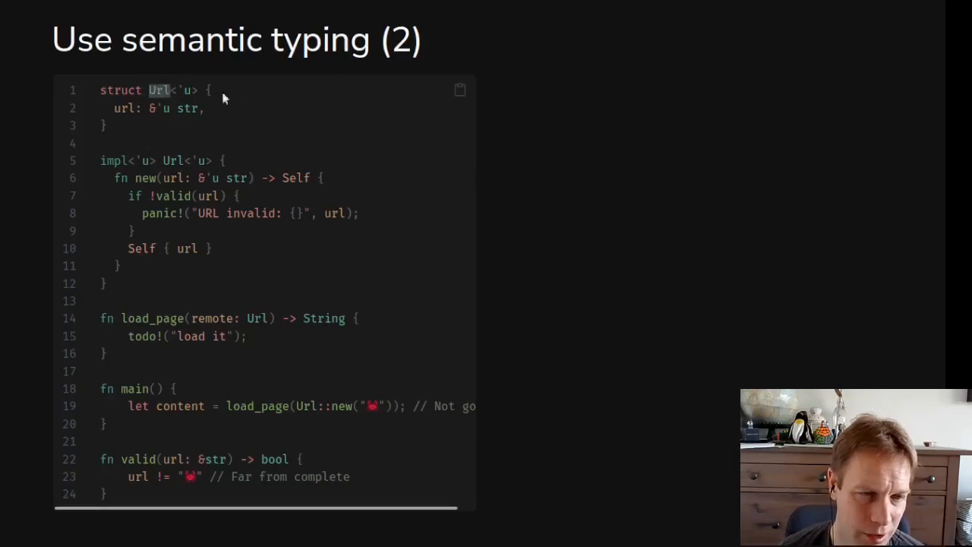
mouse_move(272, 87)
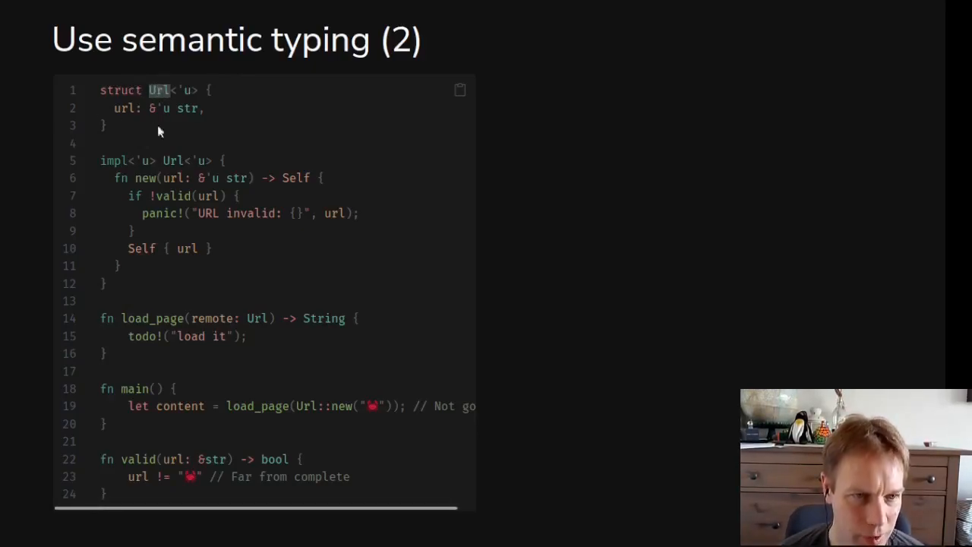
mouse_move(135, 178)
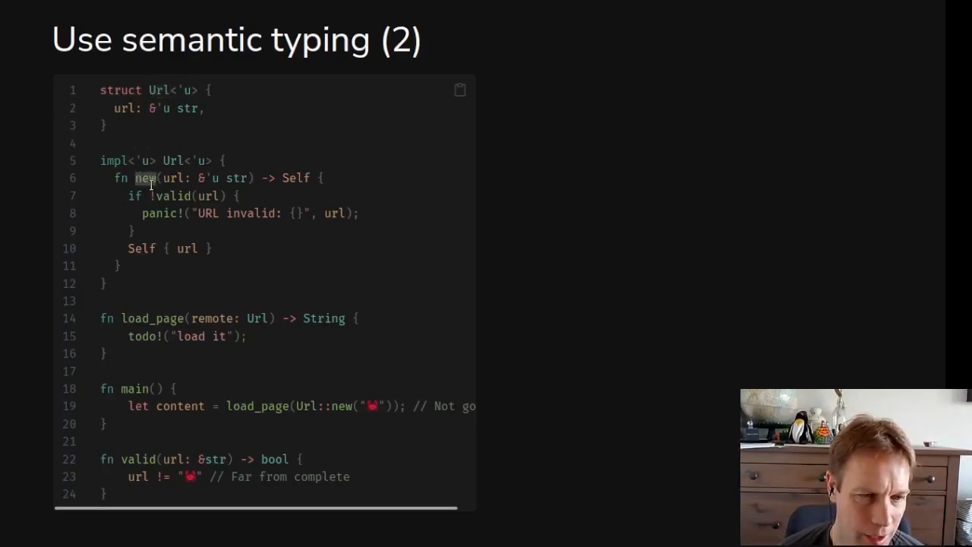
mouse_move(141, 196)
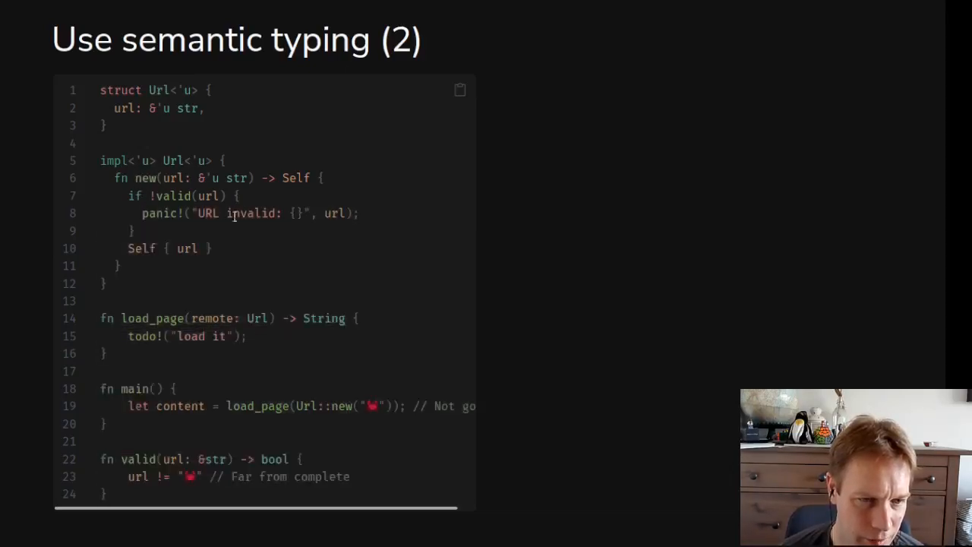
mouse_move(170, 234)
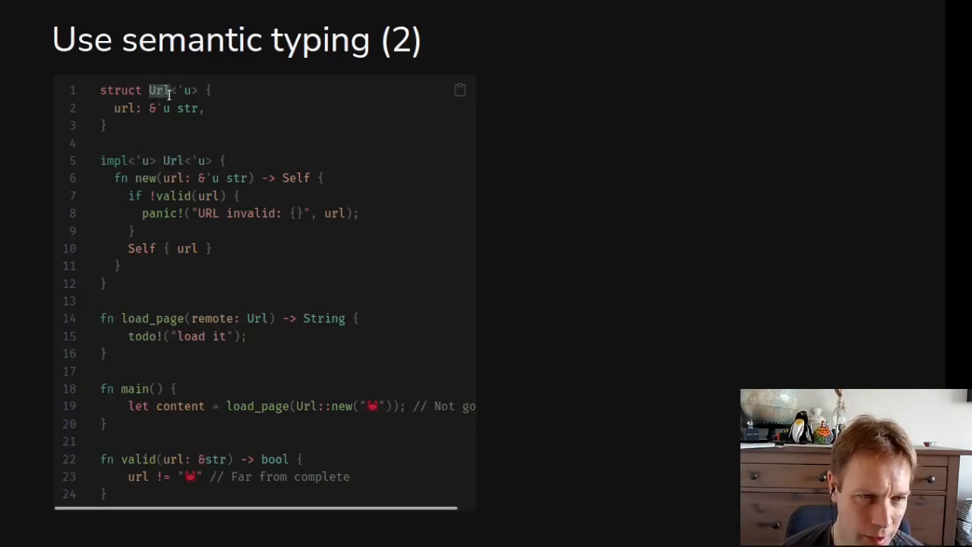
mouse_move(147, 127)
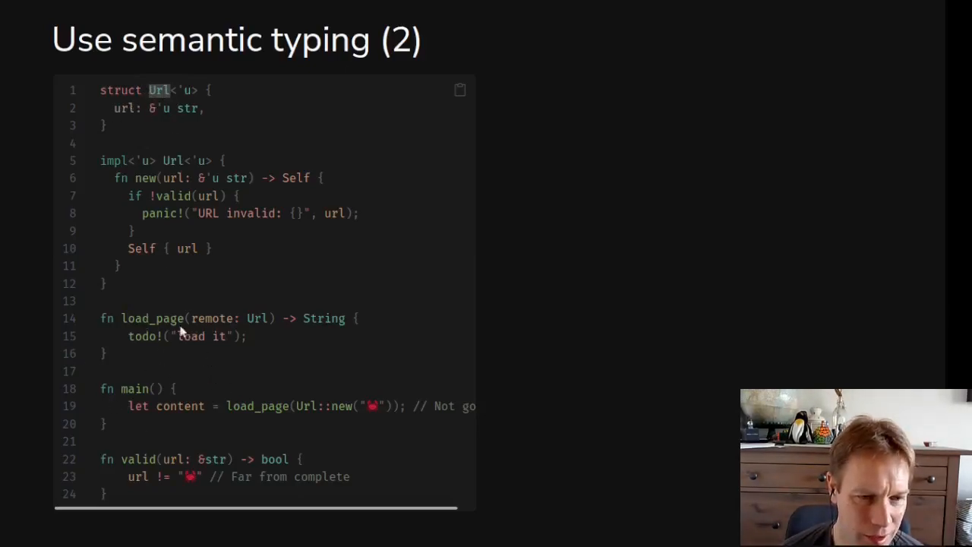
mouse_move(604, 351)
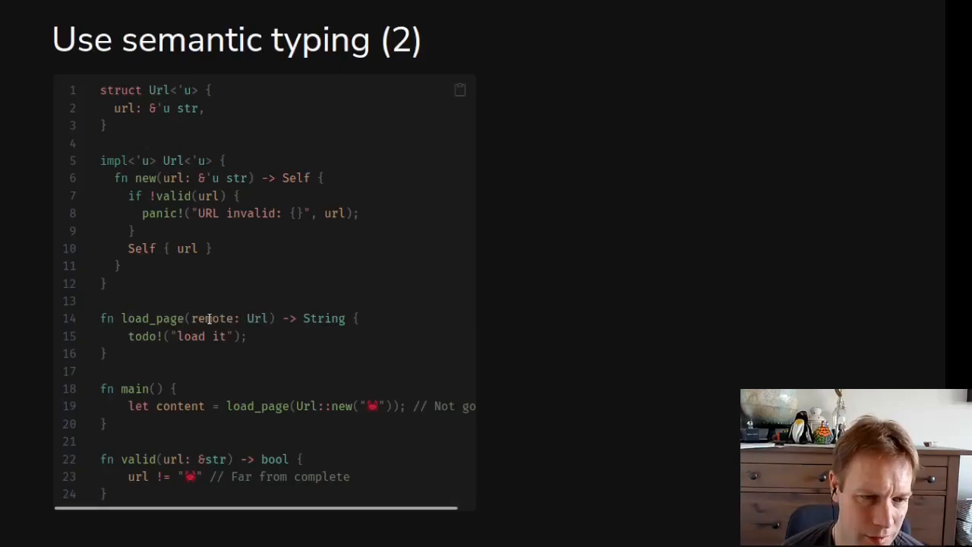
mouse_move(268, 312)
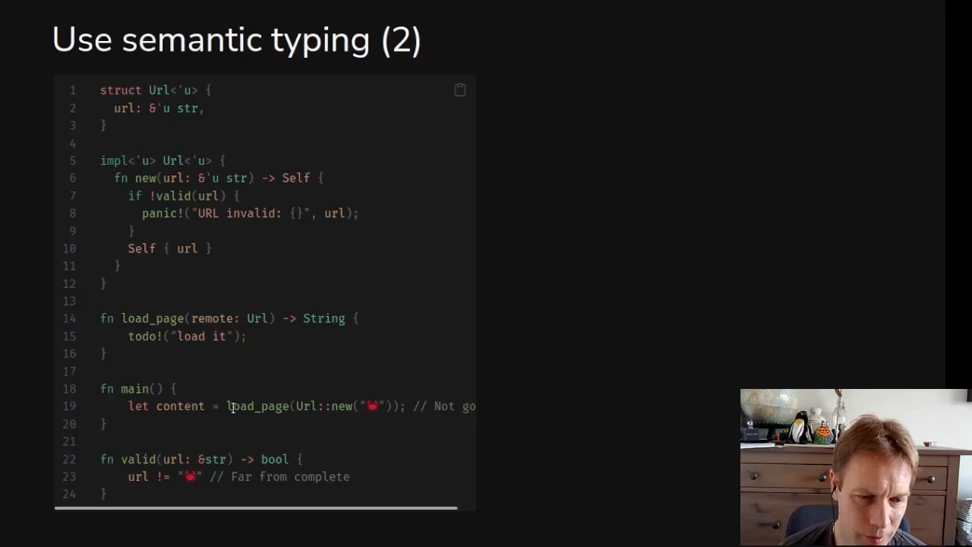
double_click(312, 405)
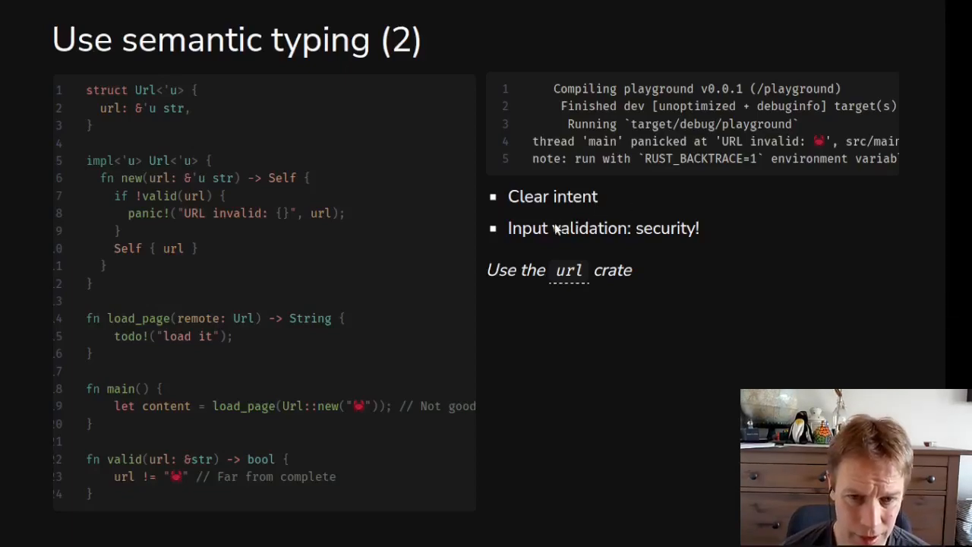
mouse_move(653, 234)
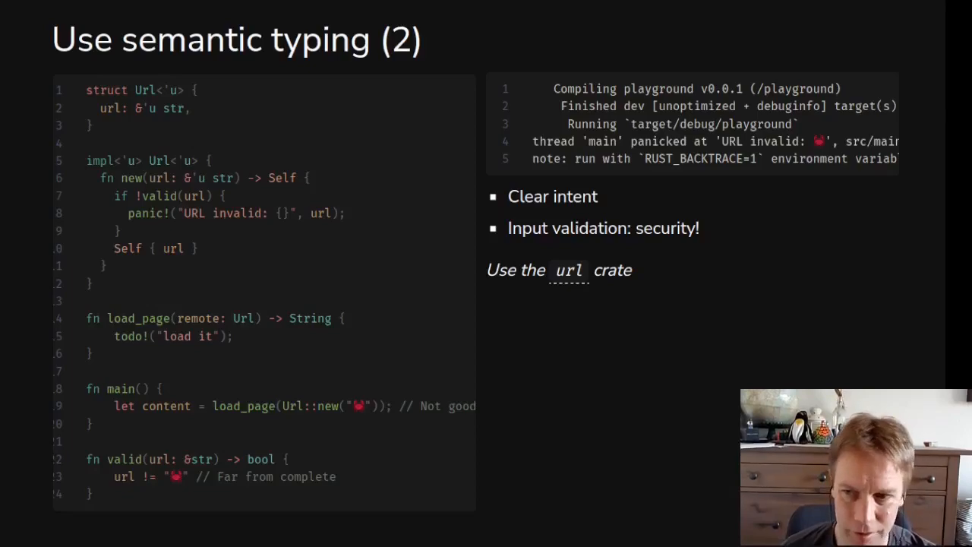
mouse_move(736, 319)
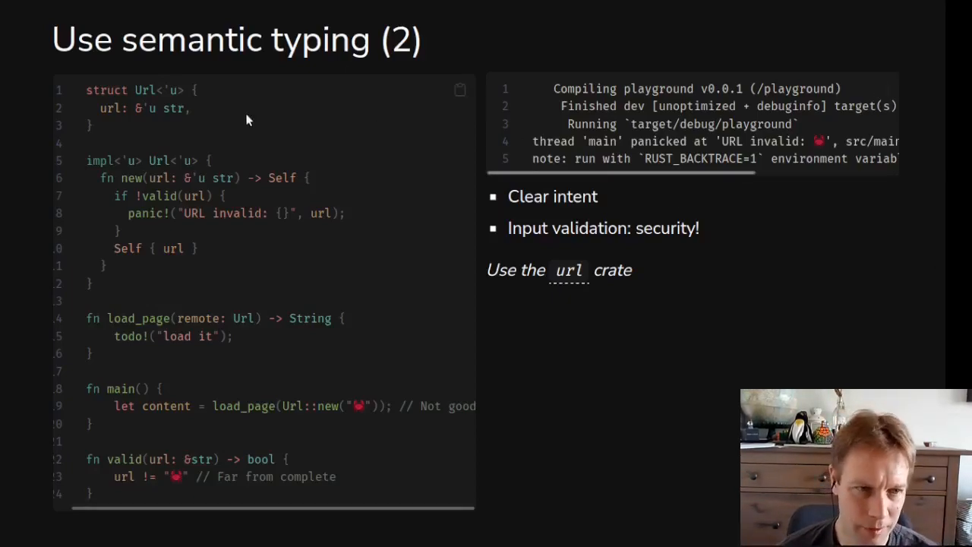
mouse_move(246, 119)
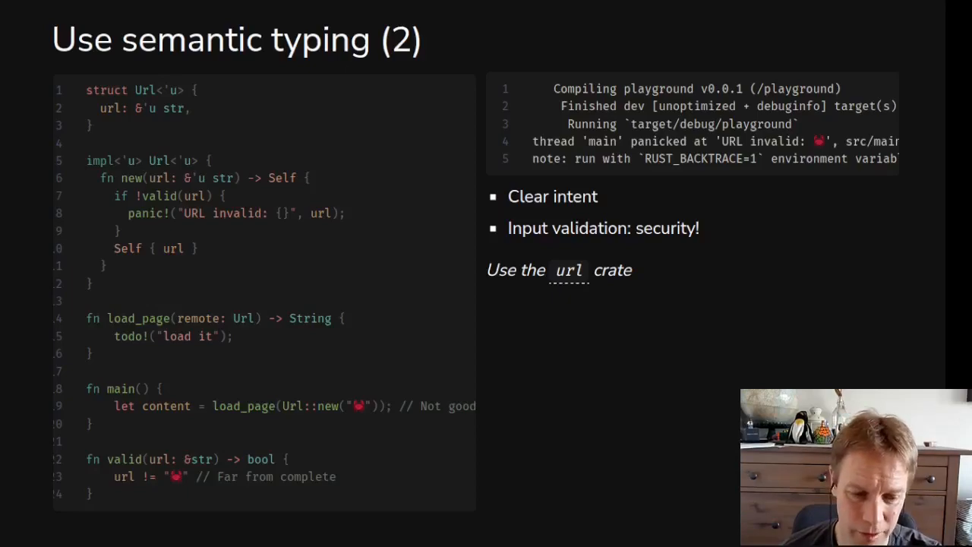
Advance from semantic typing to the Clippy and Rustfmt slide.
key(Right)
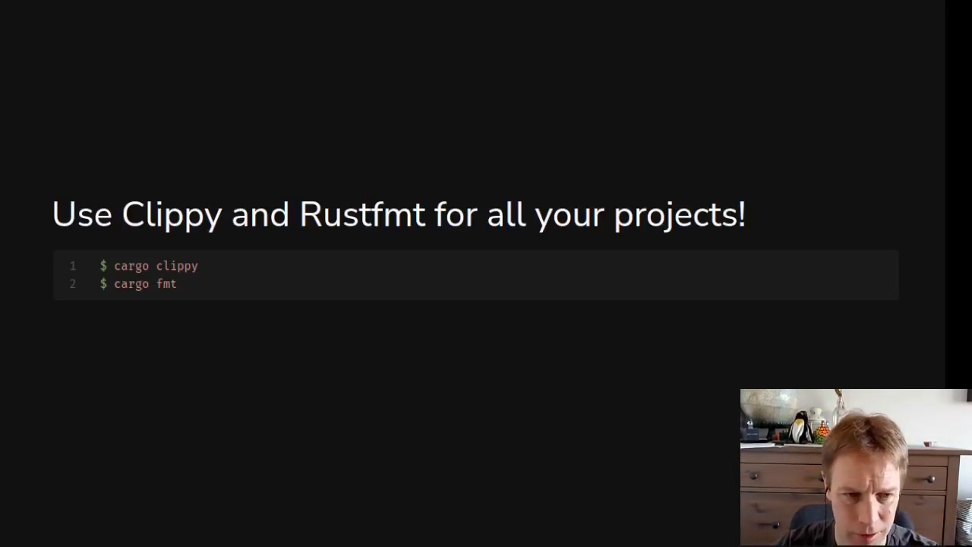